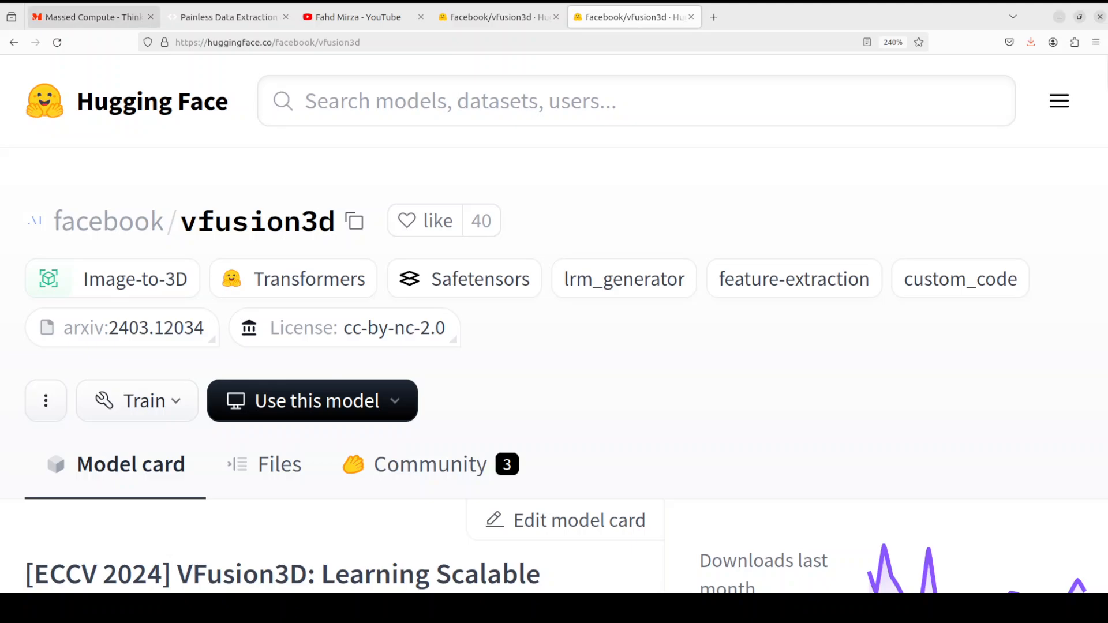
- Switch the browser to the Massed Compute homepage with its Render Faster banner
left_click(92, 17)
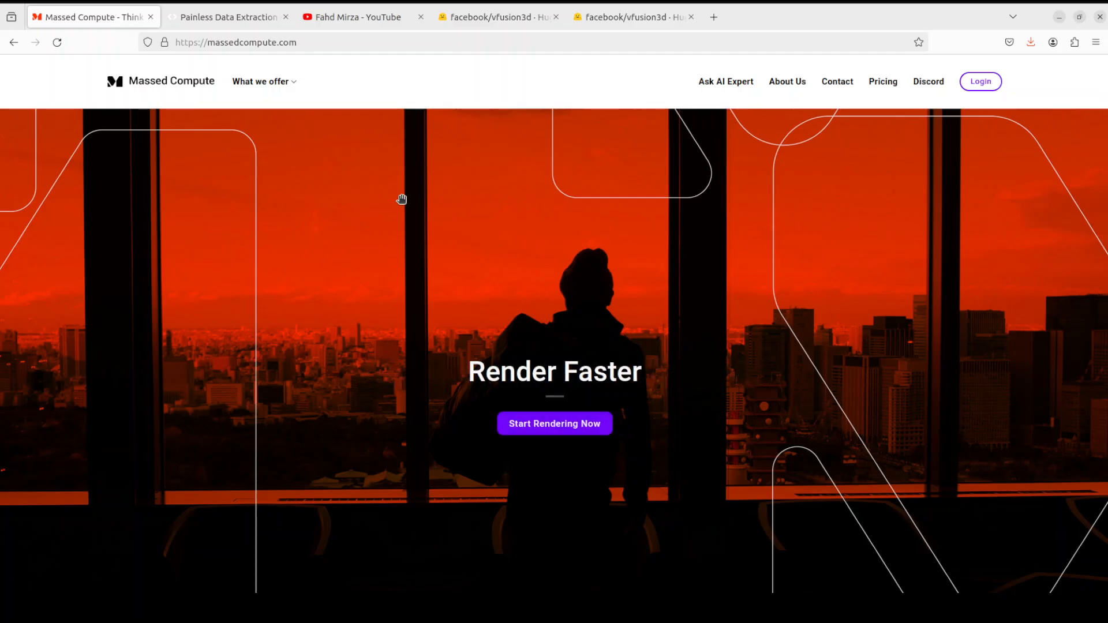
mouse_move(473, 97)
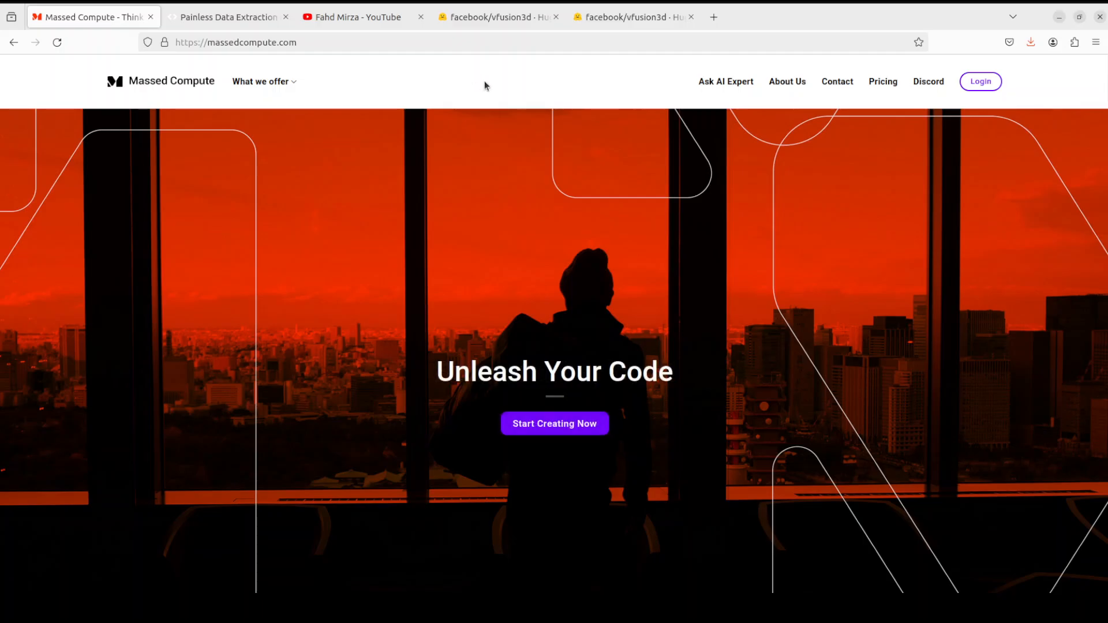
mouse_move(490, 42)
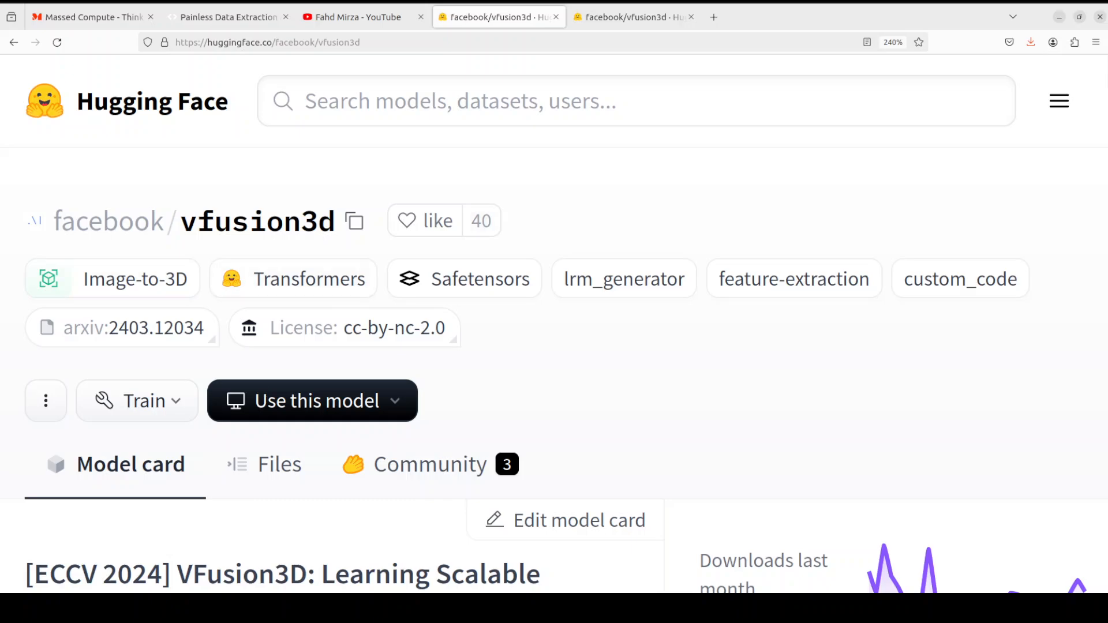
- Switch to the other facebook/vfusion3d model card tab
left_click(637, 16)
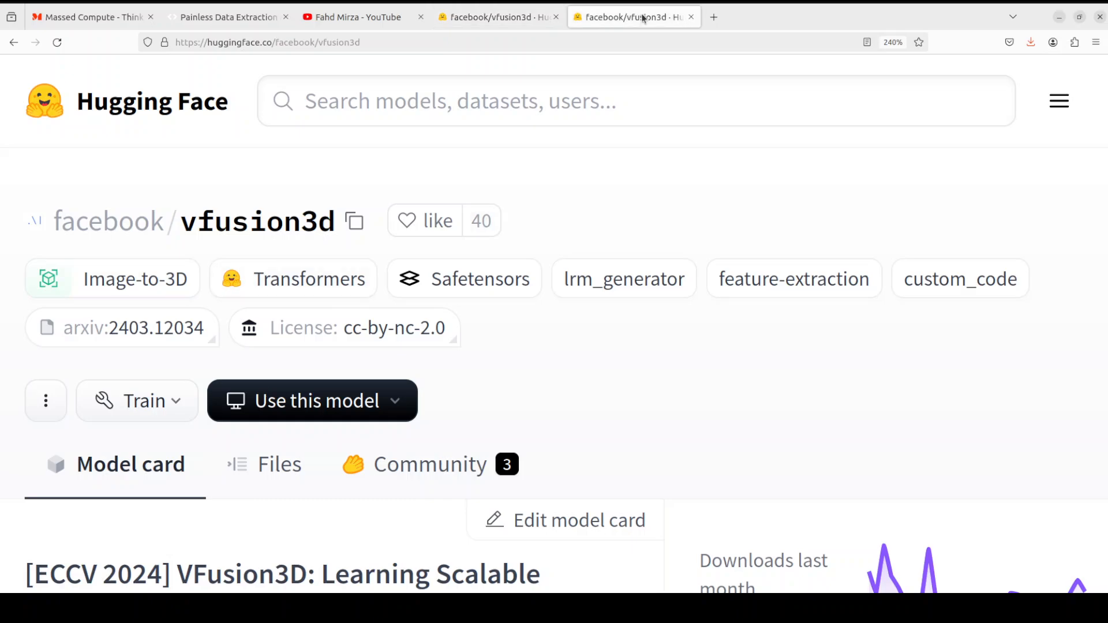
mouse_move(608, 20)
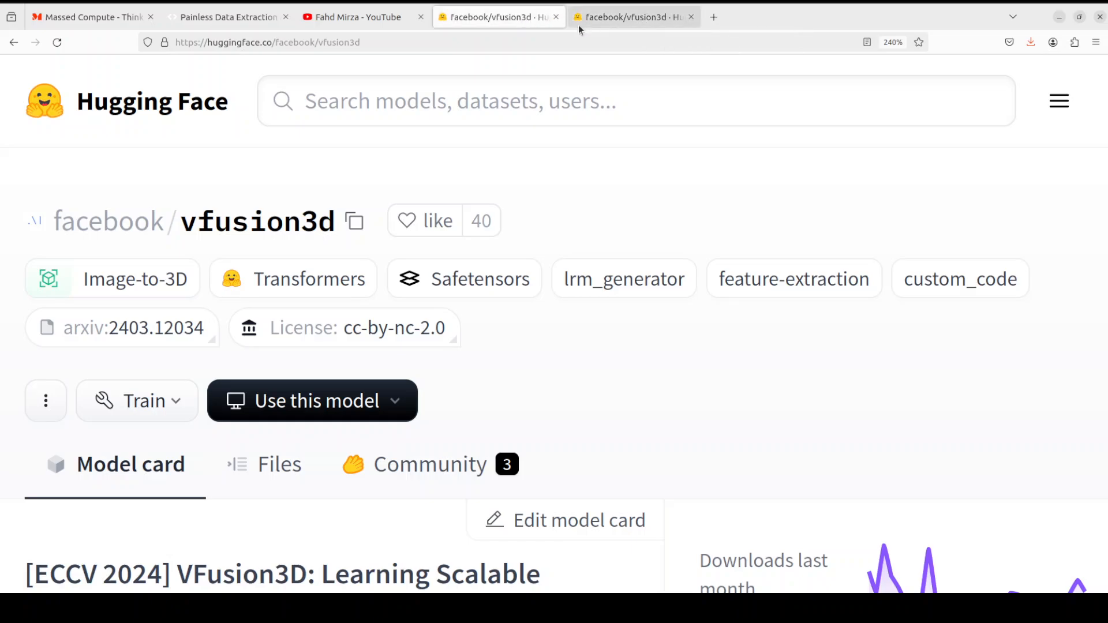
mouse_move(60, 232)
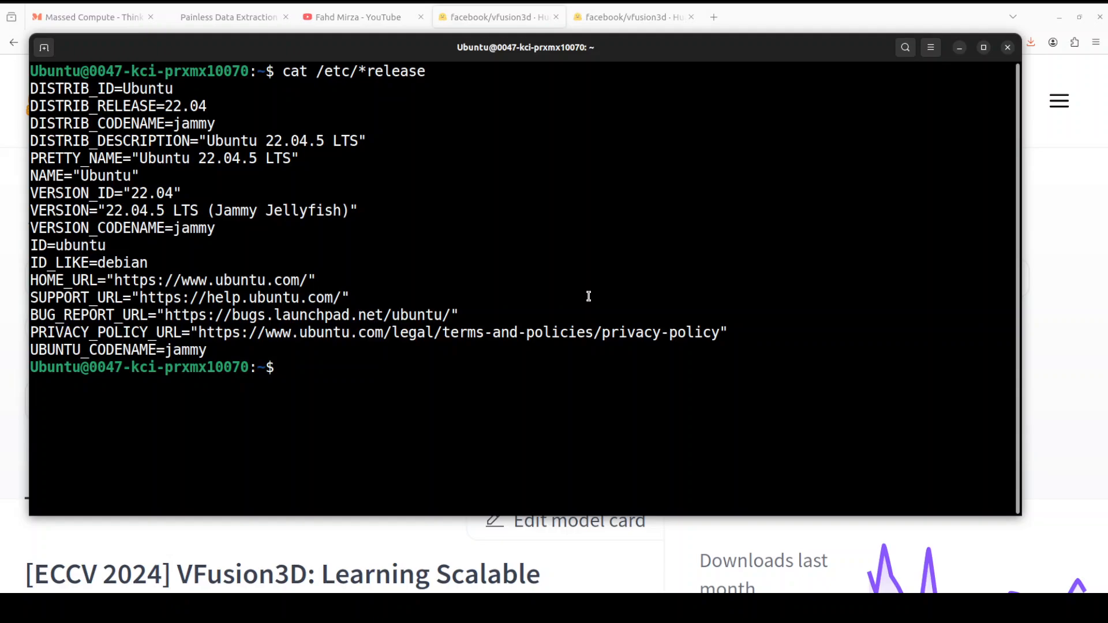
- Check the GPU with nvidia-smi, then paste and run the ai environment creation command
type("nvidia-smi")
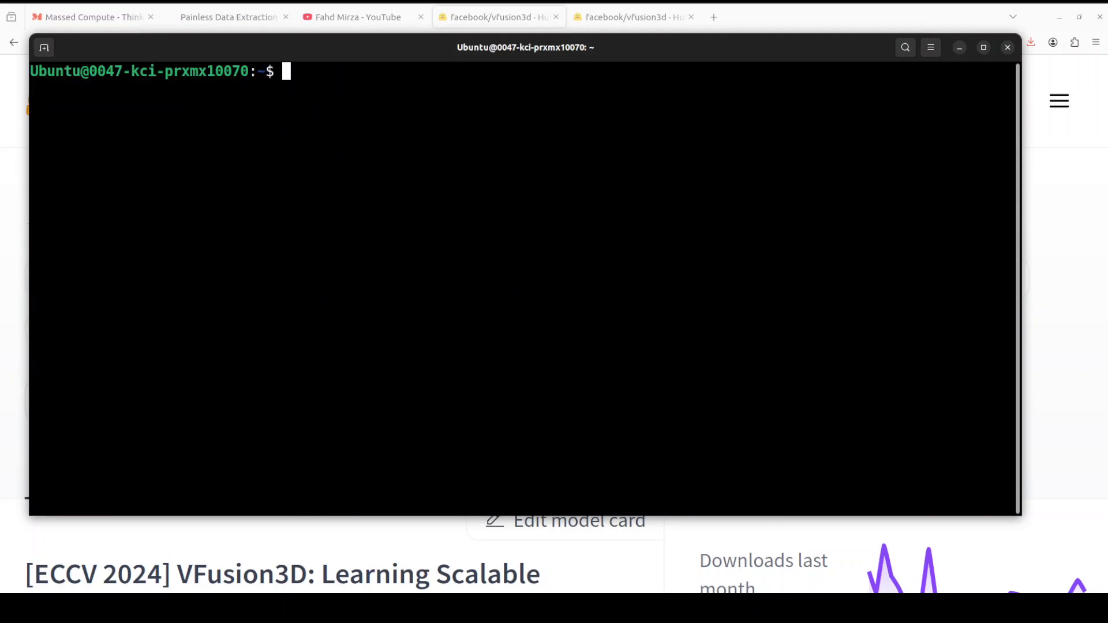
right_click(404, 208)
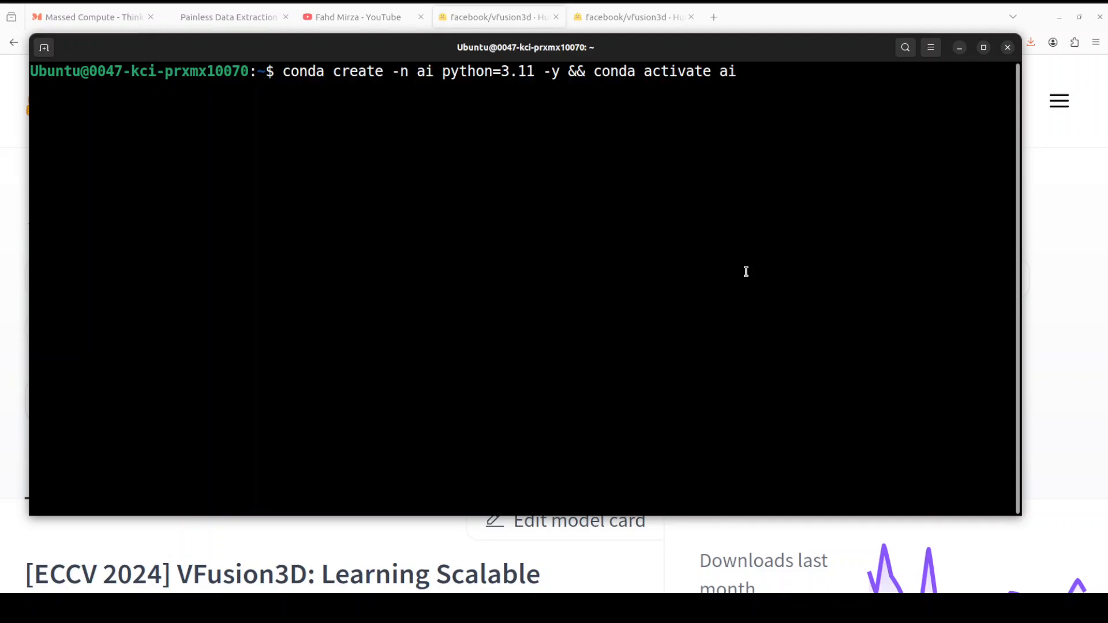
key("Return")
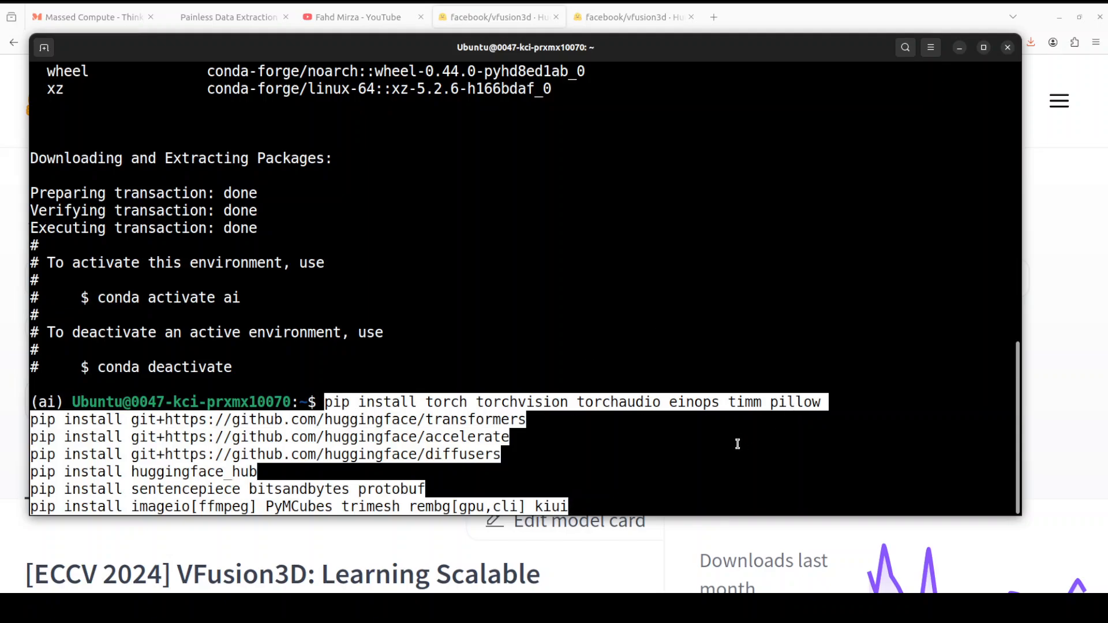
mouse_move(688, 443)
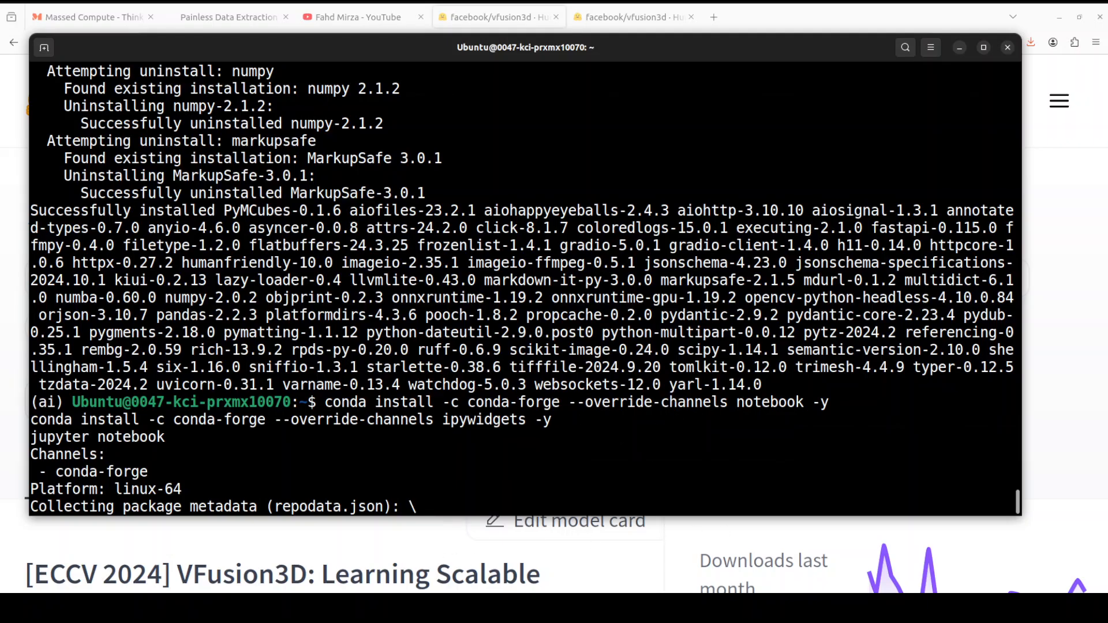
- In the empty Untitled1 notebook, enter the model-loading code beginning with import torch
left_click(761, 16)
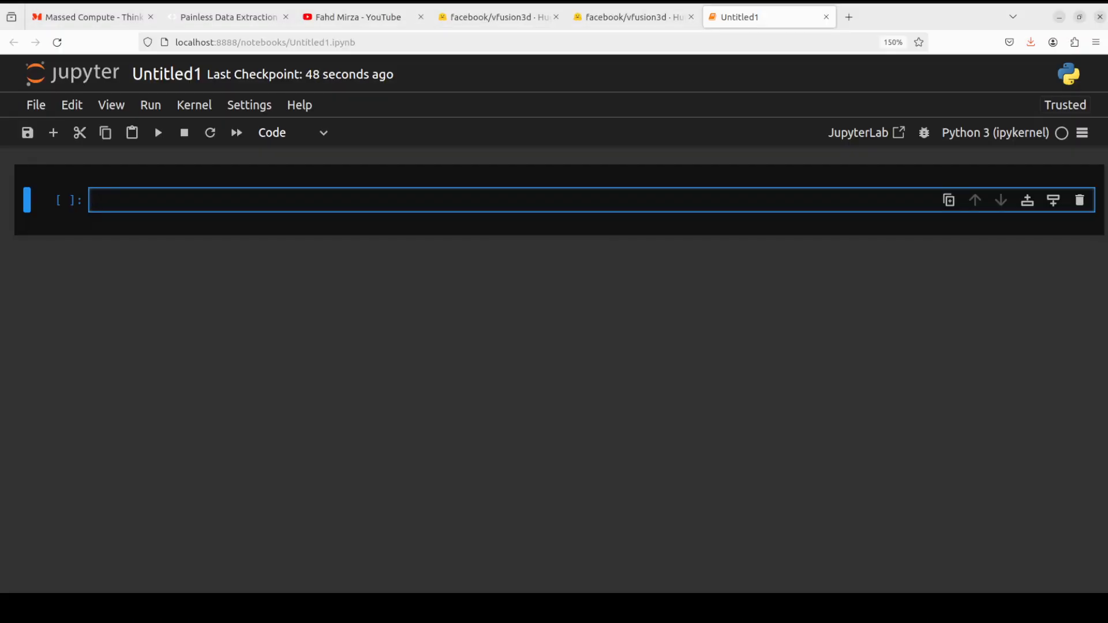
type("import torch")
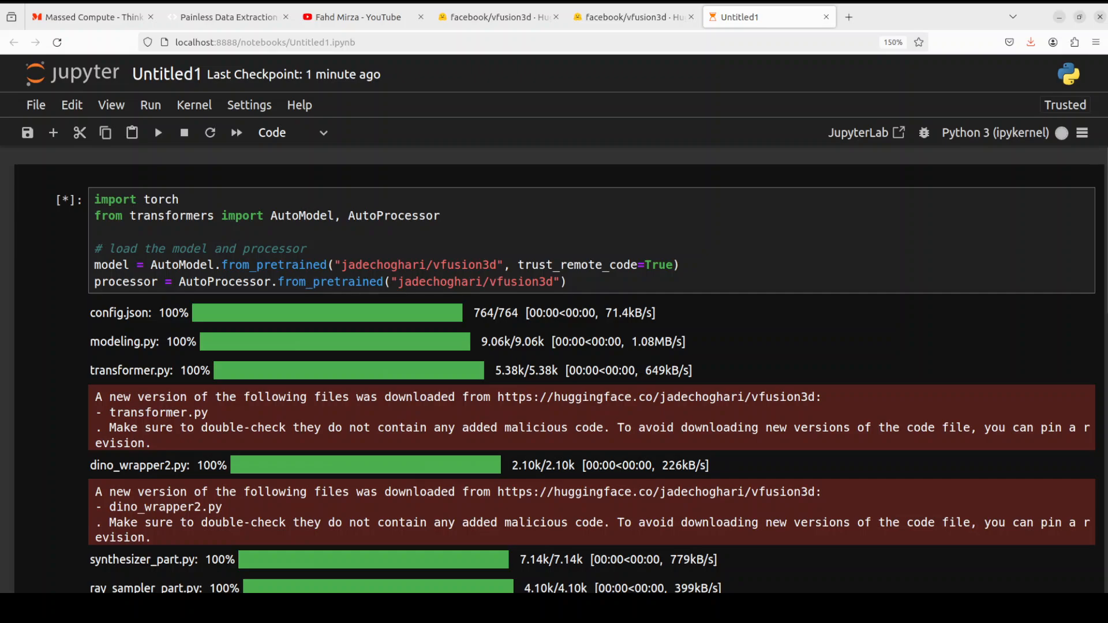
scroll("down", 3)
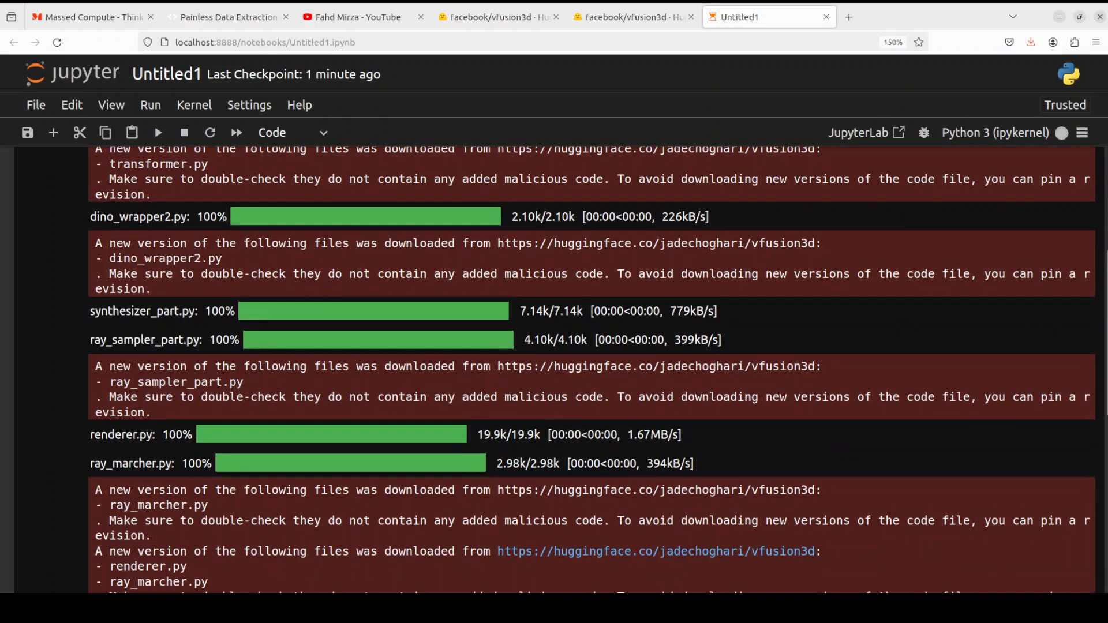
scroll("down", 3)
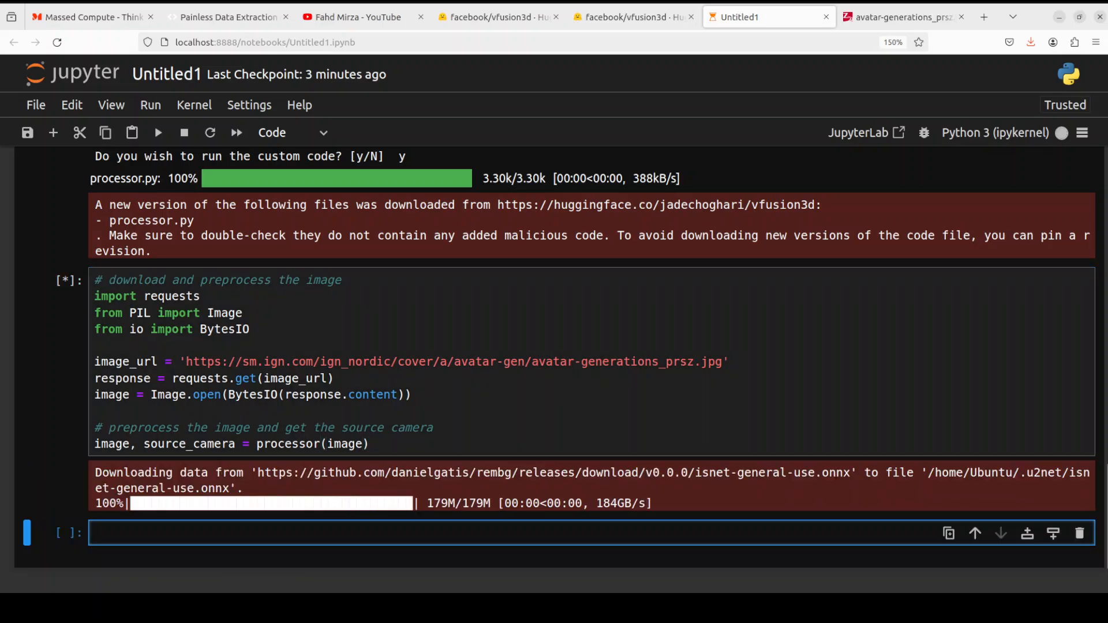
left_click(892, 16)
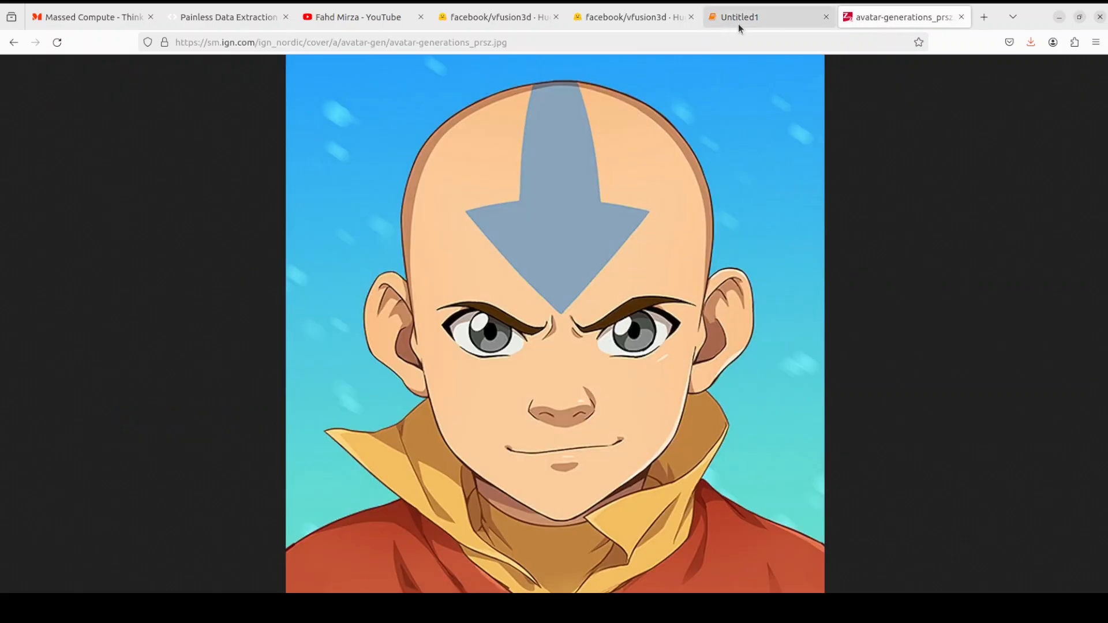
left_click(742, 16)
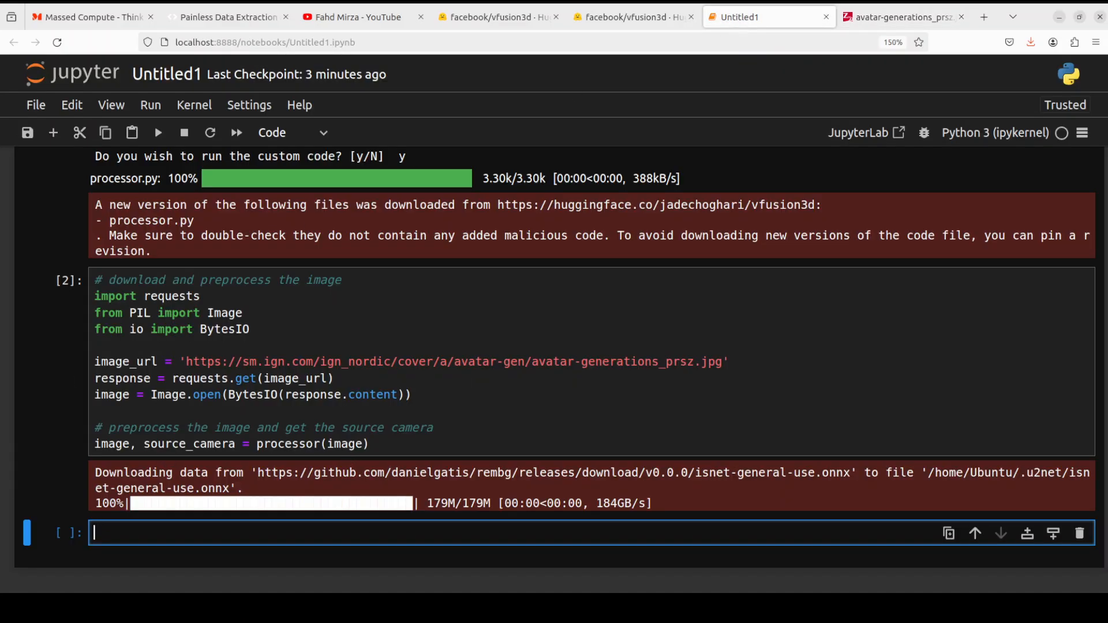
- Add cells for generating planes and a 3D mesh, and run the mesh cell
scroll("down", 3)
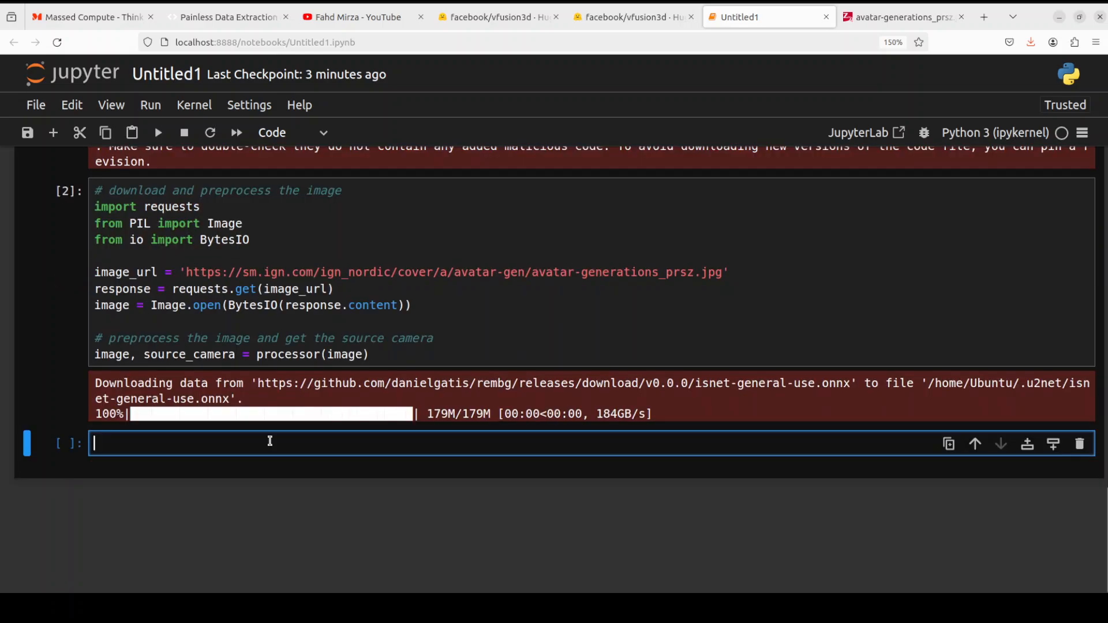
type("# generate planes (default output)")
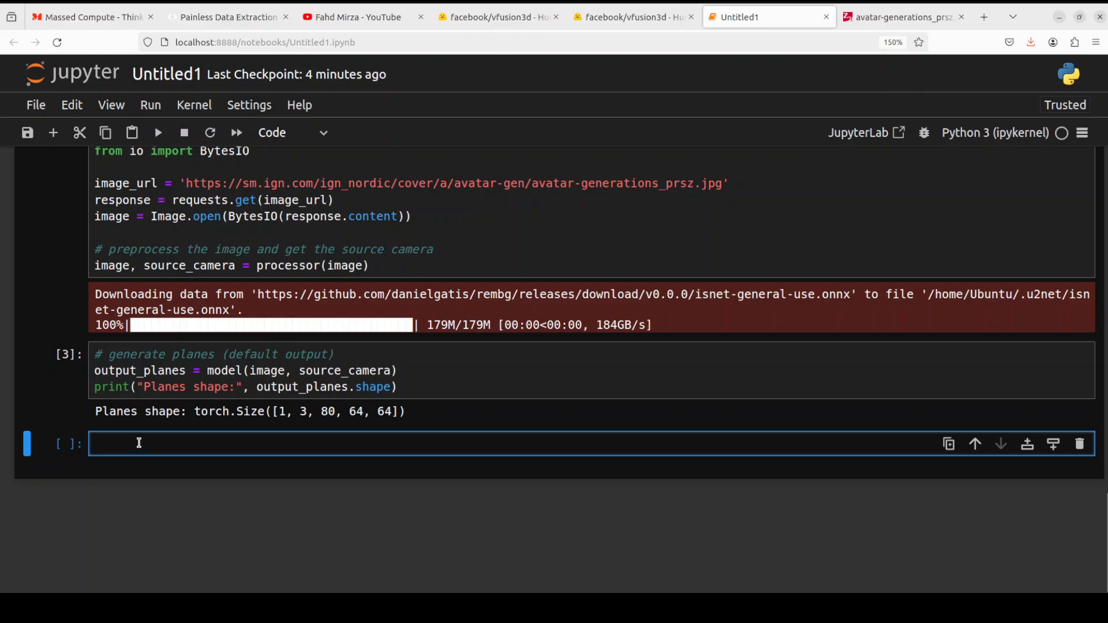
type("# generate a 3D mesh")
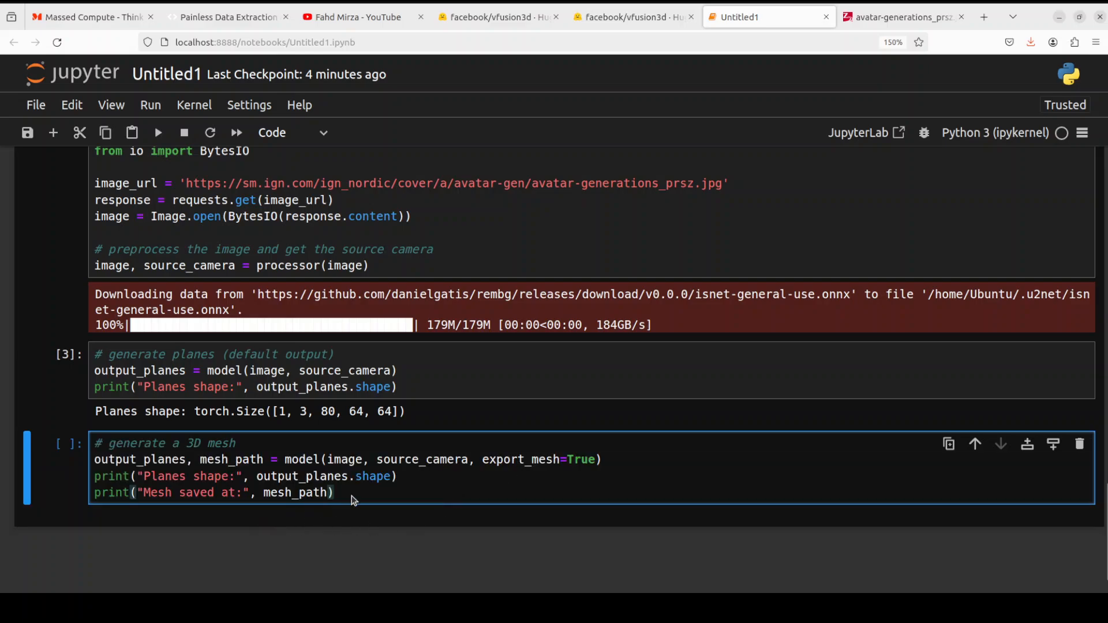
left_click(335, 492)
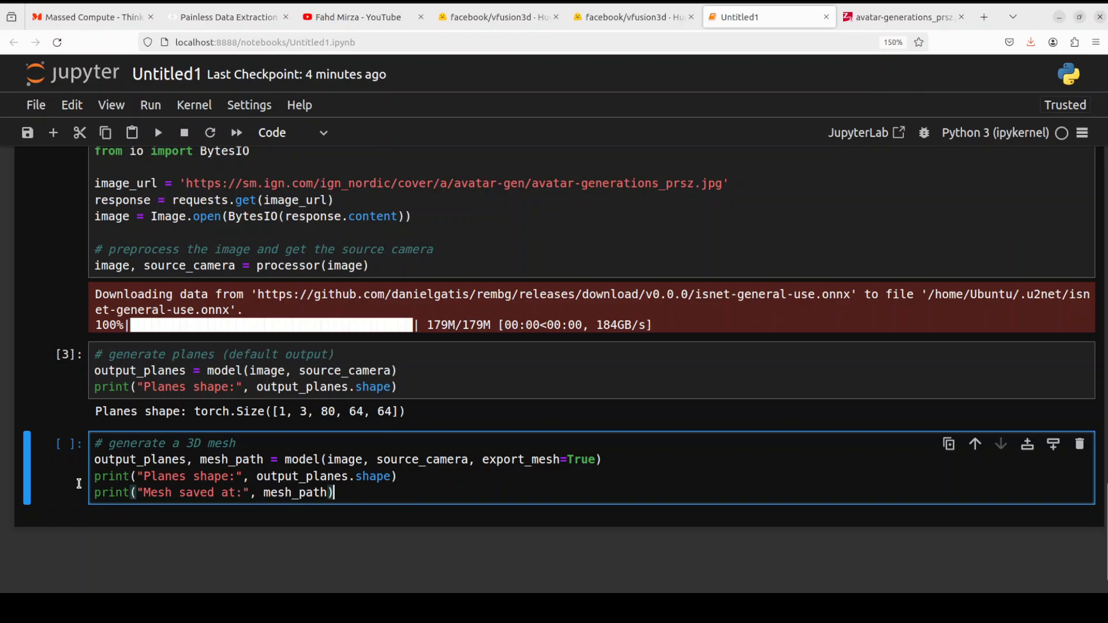
left_click(158, 132)
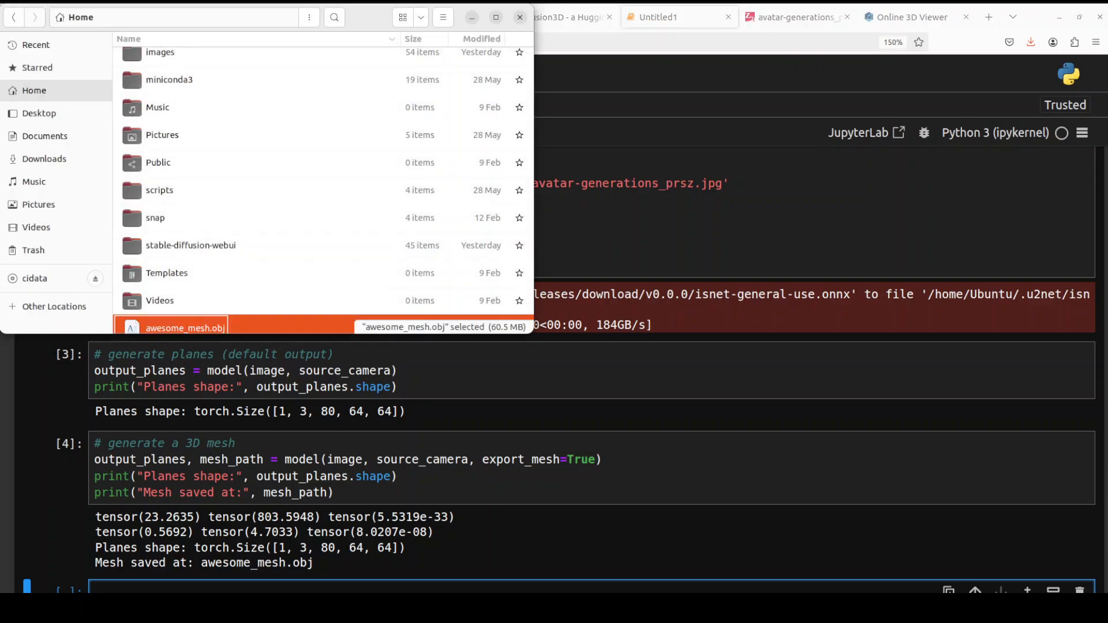
- Scroll the home folder to awesome_mesh.obj and bring up its 3D viewer tab
scroll("down", 3)
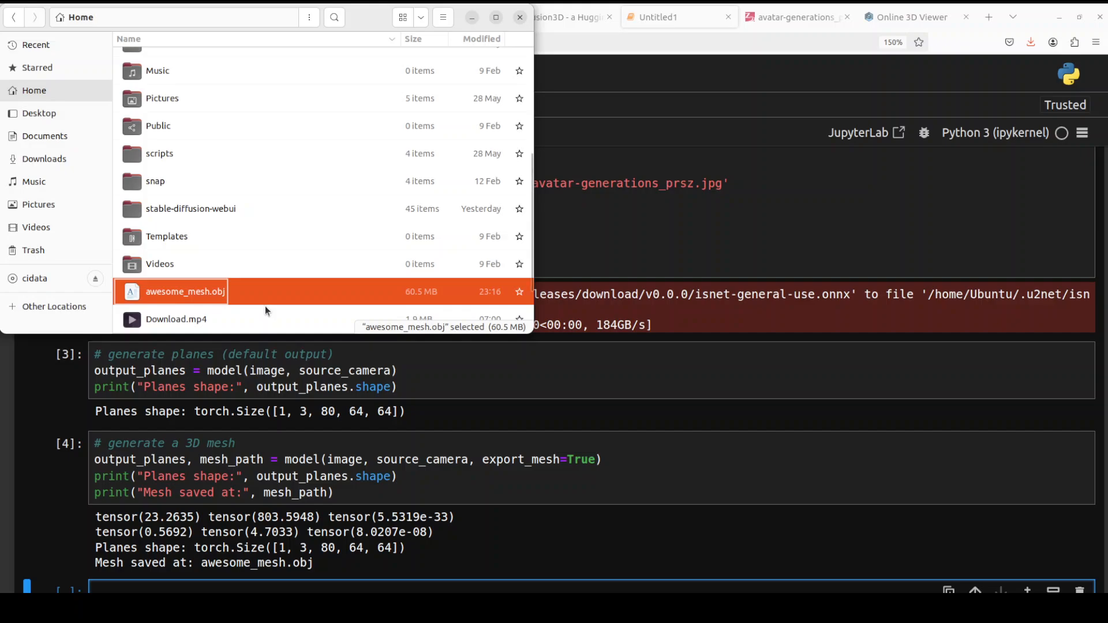
mouse_move(336, 274)
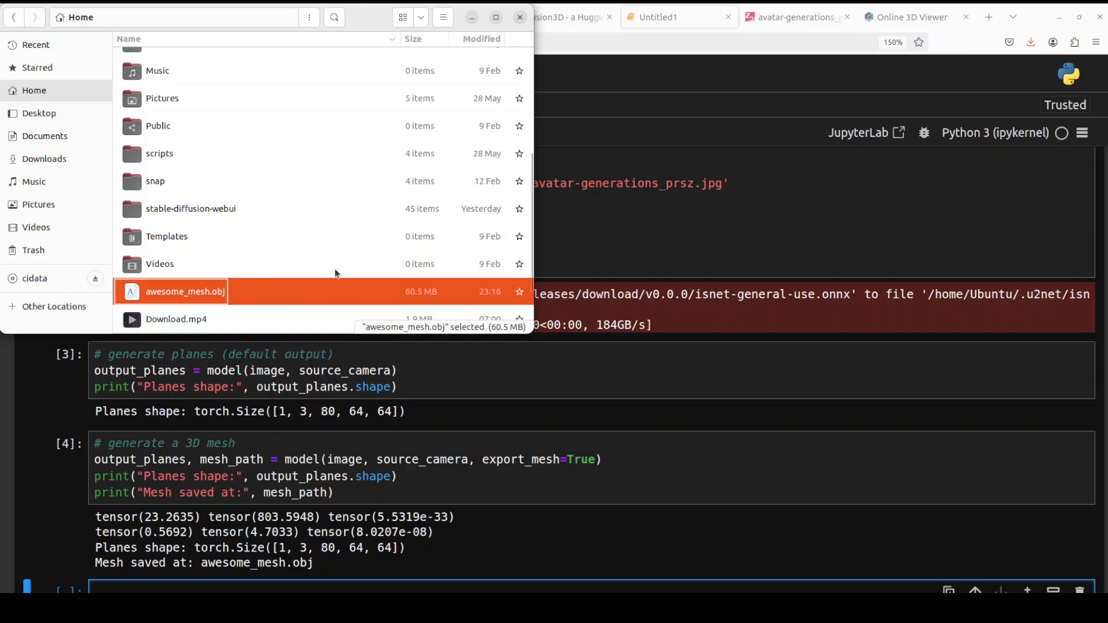
left_click(910, 16)
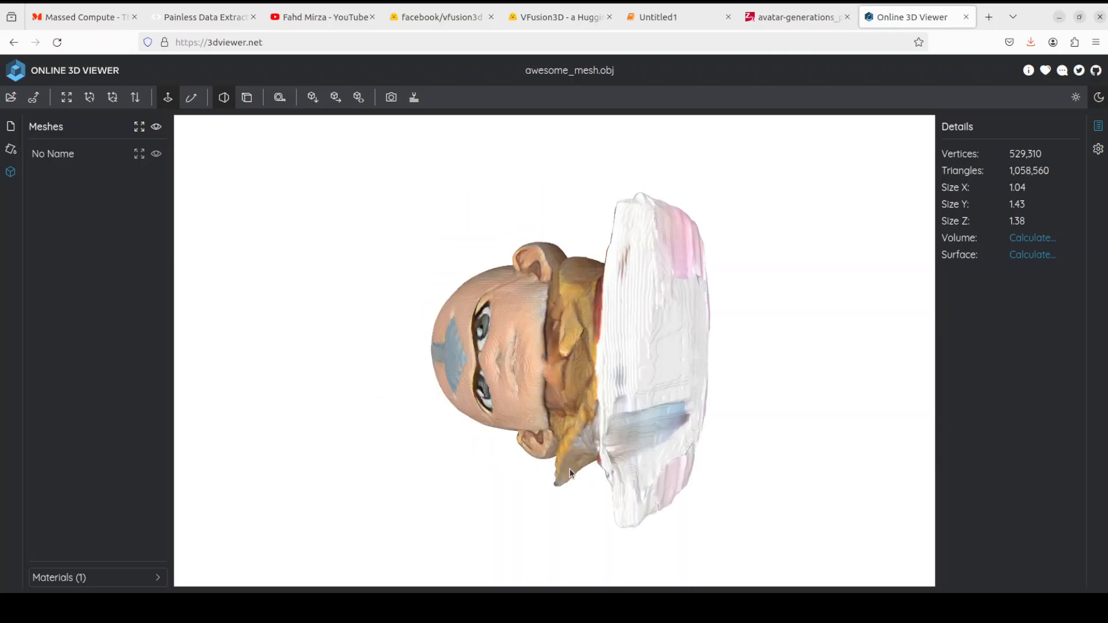
- Orbit the avatar mesh to view its back, top and underside, comparing with the original image
left_click_drag(571, 473, 583, 363)
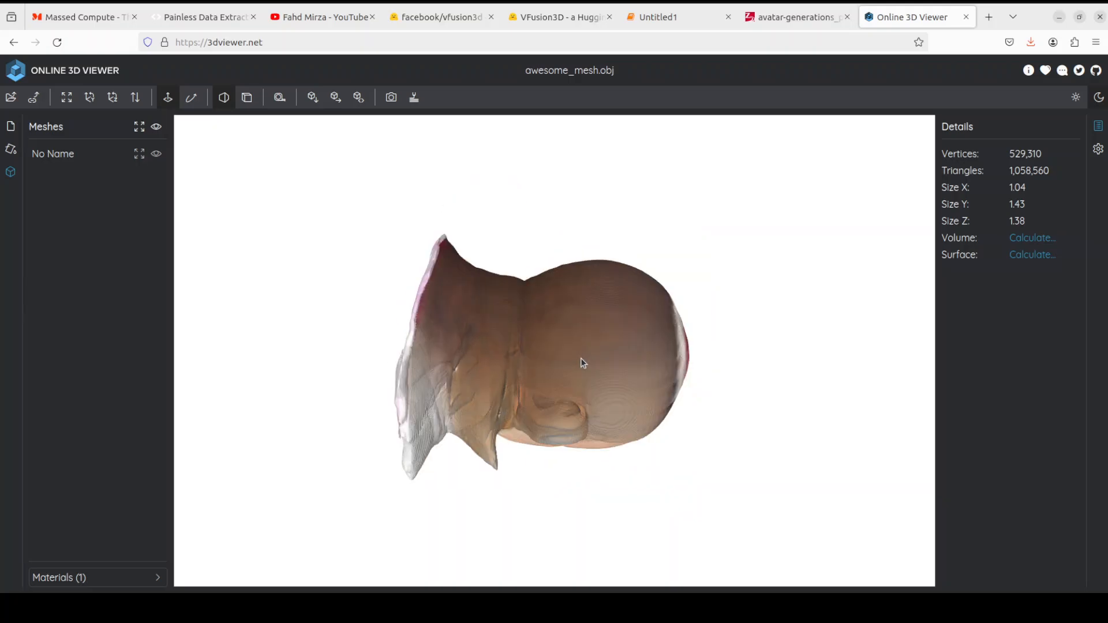
left_click_drag(583, 363, 636, 464)
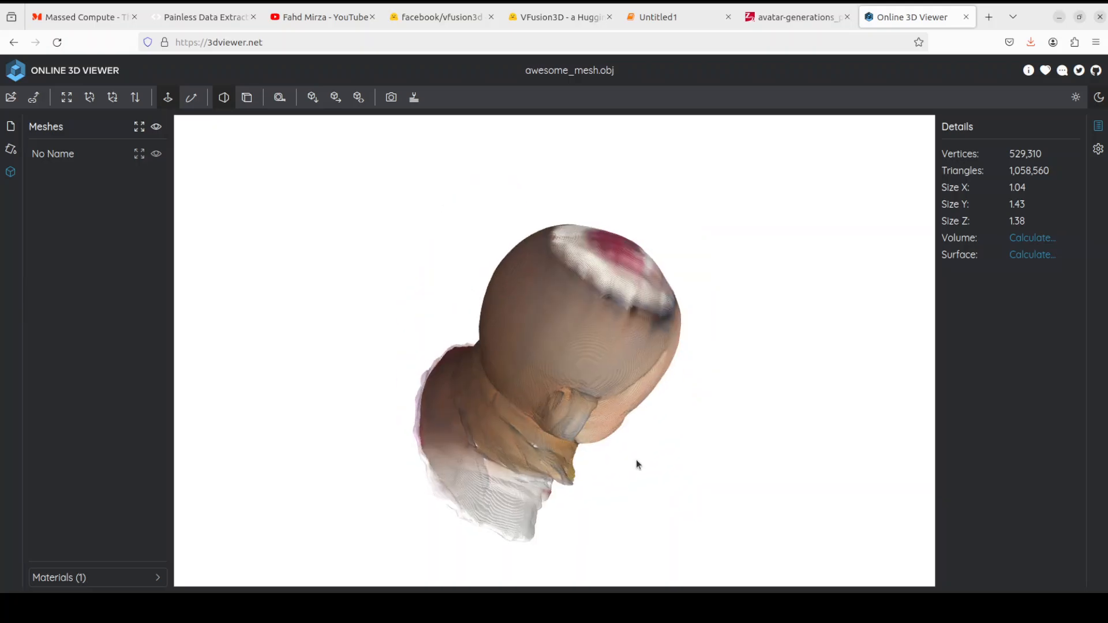
left_click_drag(636, 464, 704, 377)
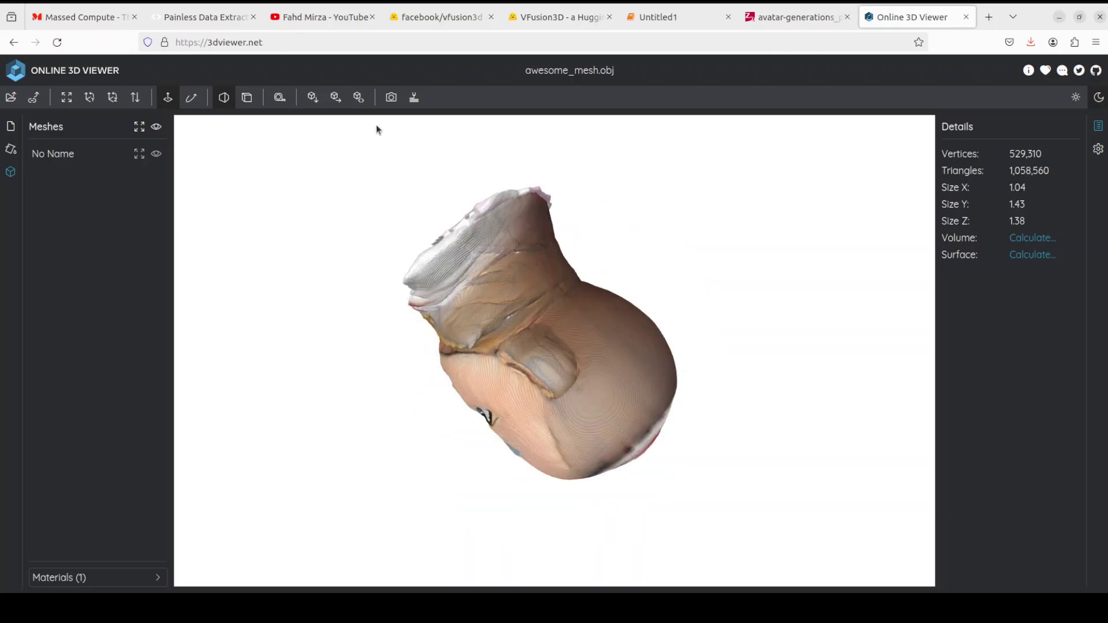
left_click_drag(377, 130, 484, 264)
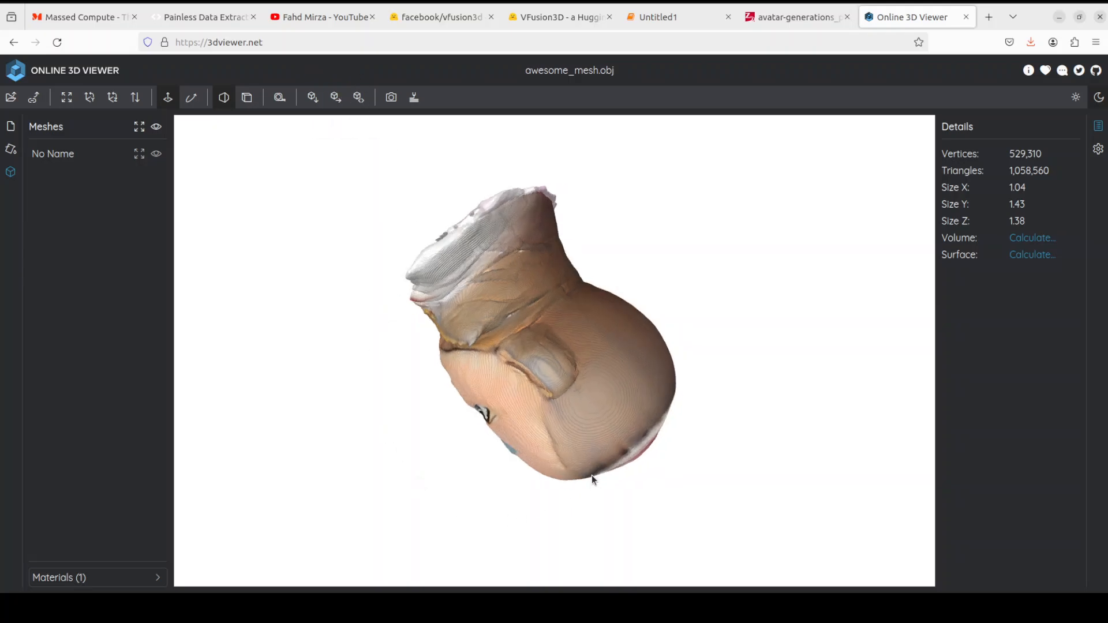
left_click_drag(592, 479, 501, 311)
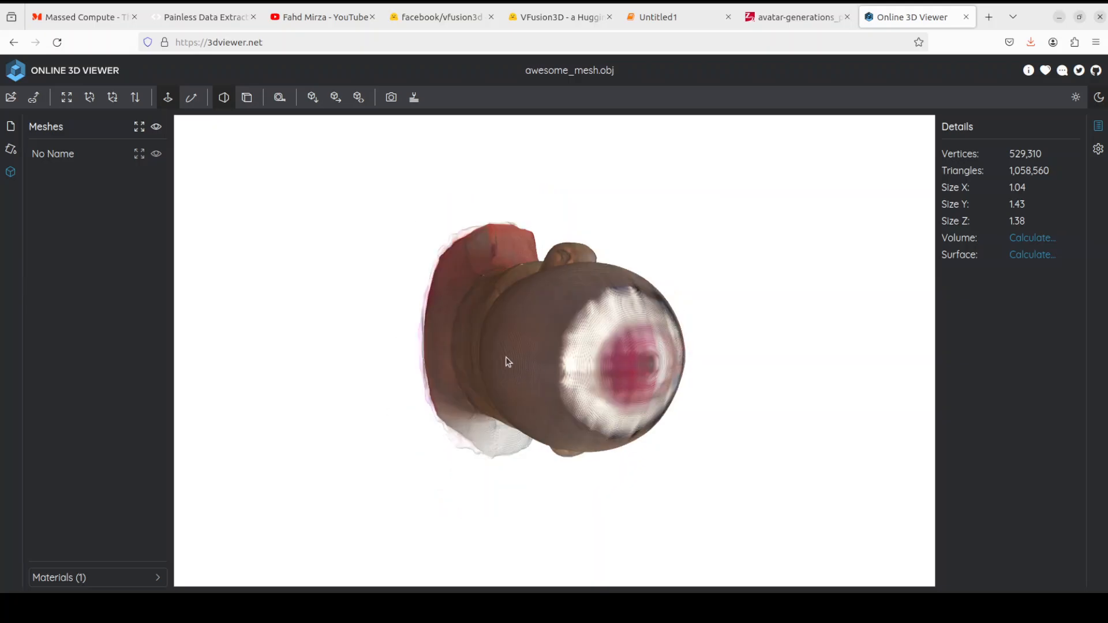
left_click(795, 17)
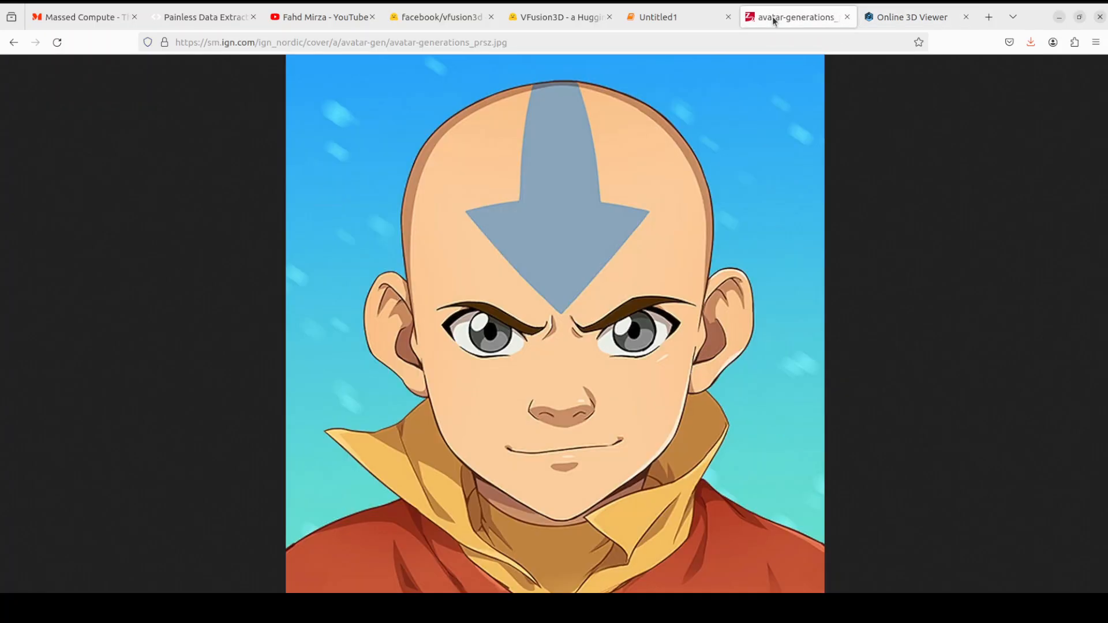
left_click(911, 17)
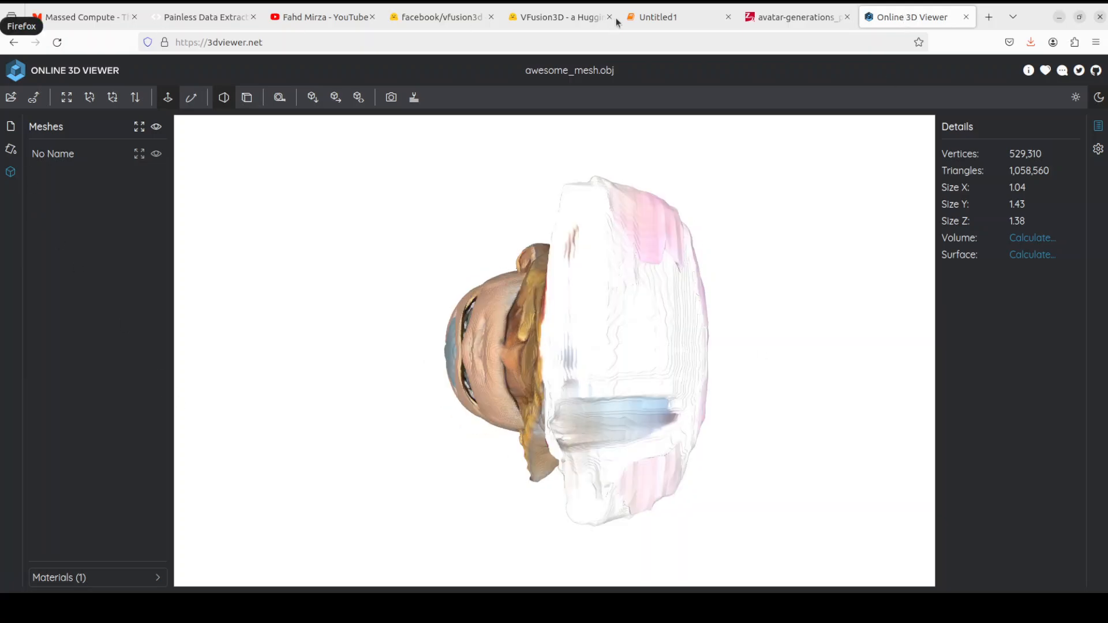
- Return to the Untitled1 notebook showing the completed mesh export cell
left_click(661, 16)
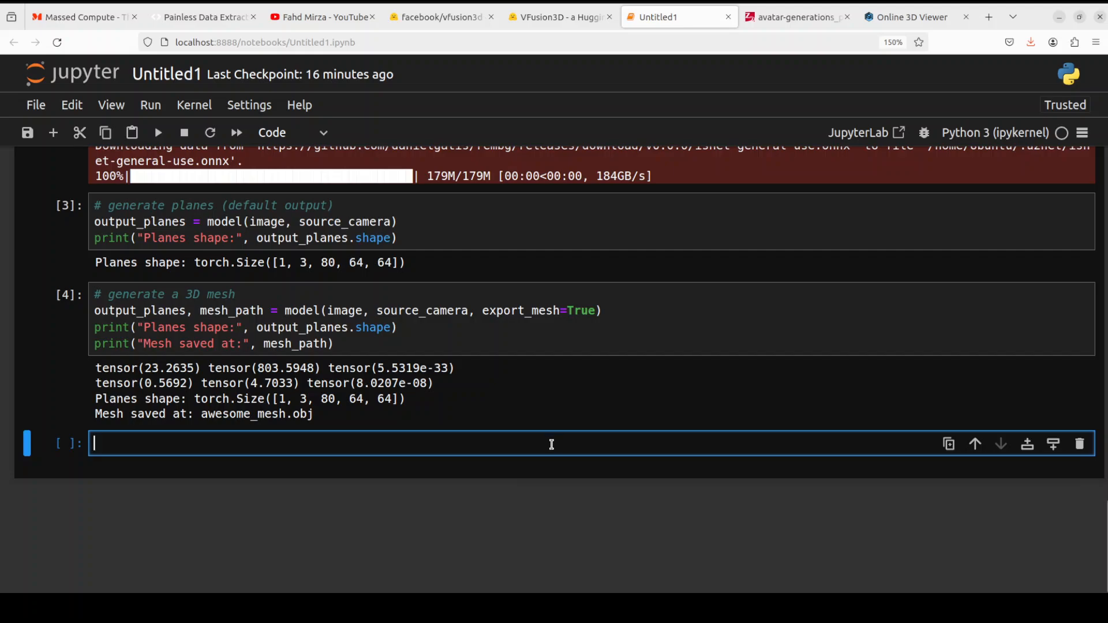
- Enter the export_video=True model call in the empty cell, then switch to the AgentQL tab
type("output_planes, video_path = model(image, source_camera, export_video=True)")
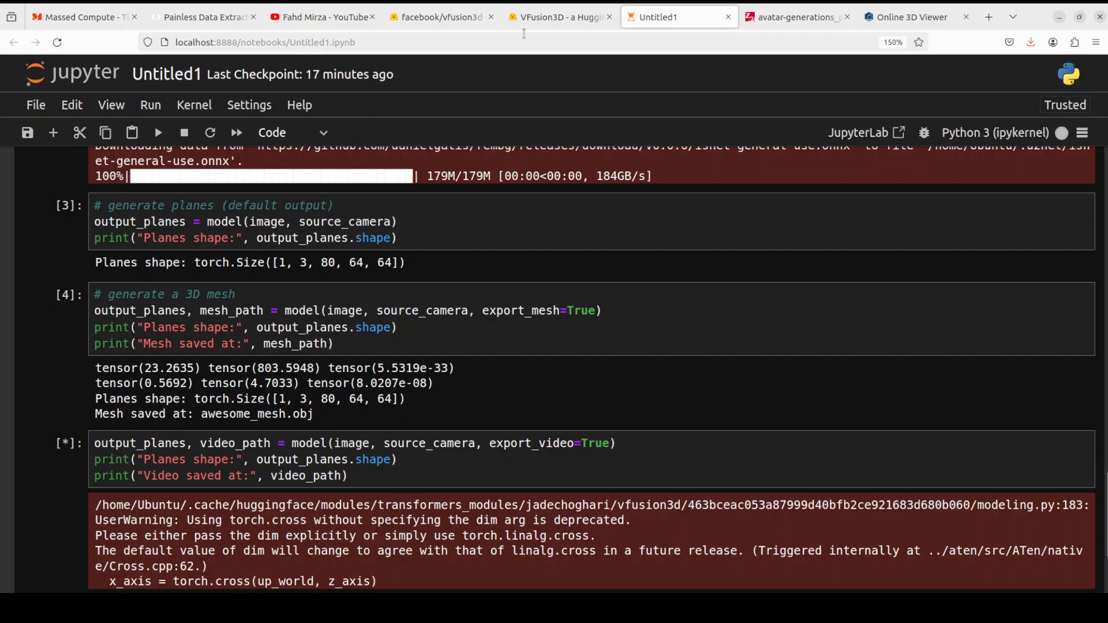
mouse_move(461, 50)
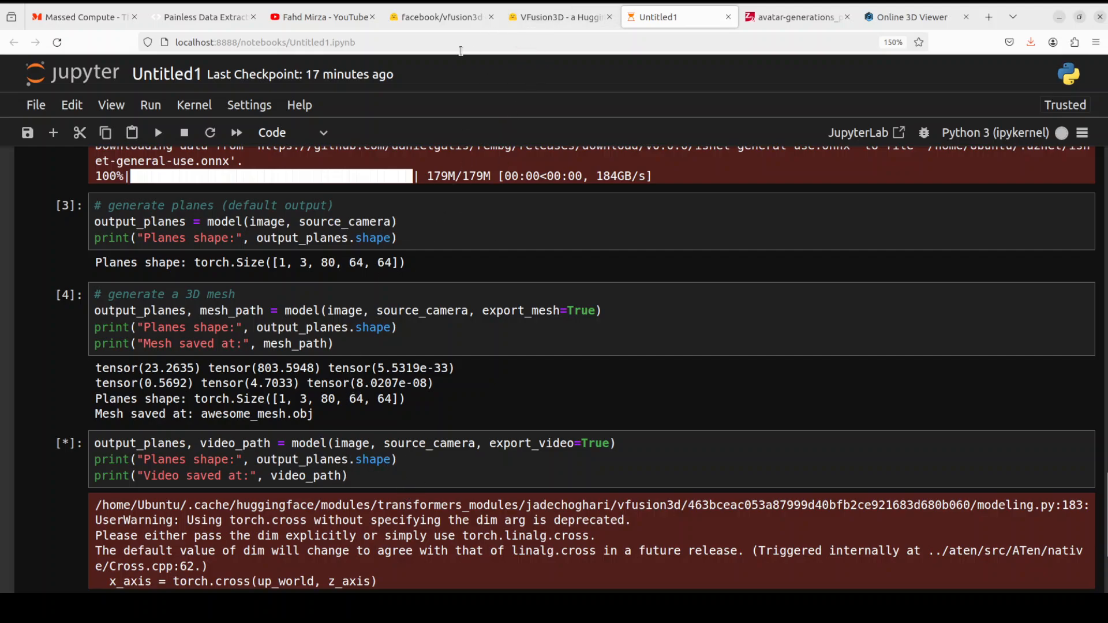
left_click(202, 16)
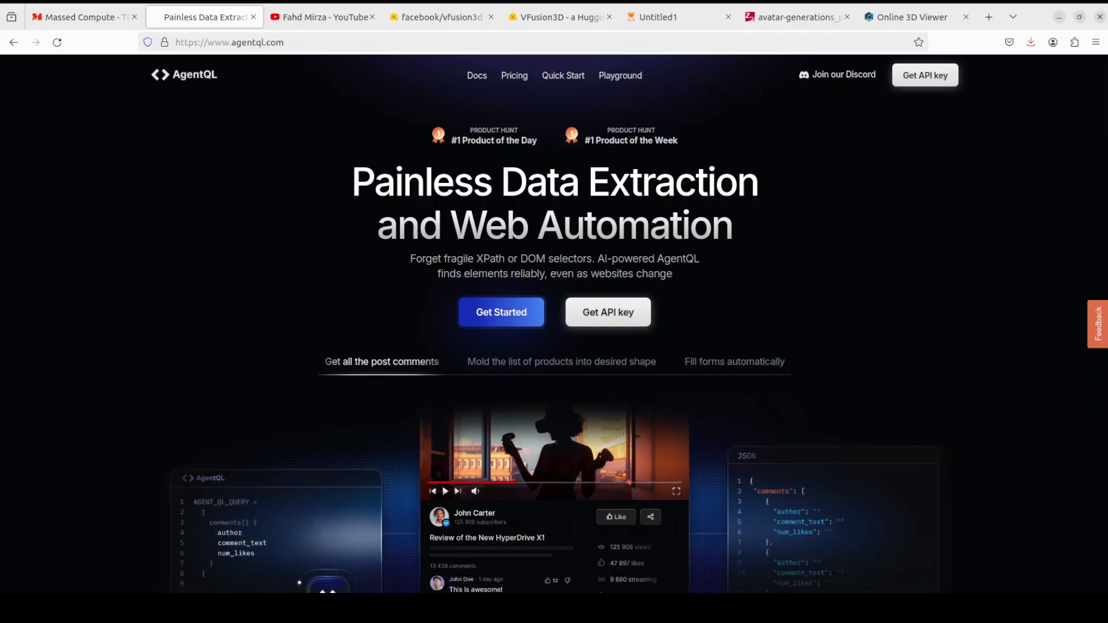
- Back in Untitled1, wait for awesome_video.mp4 to be saved, then open the file manager
left_click(660, 17)
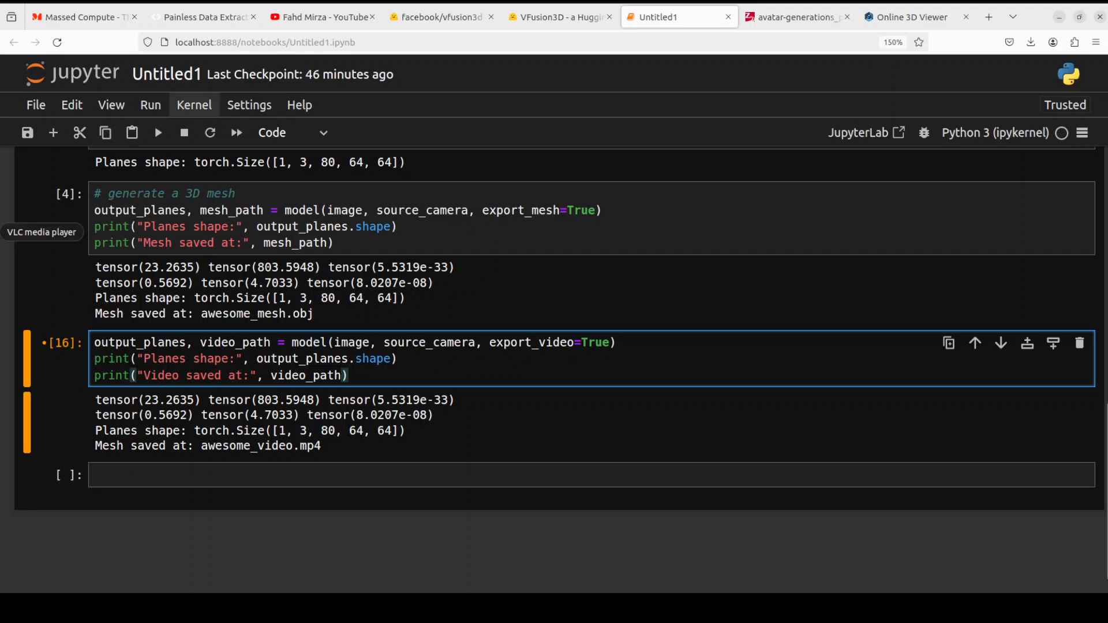
left_click(797, 17)
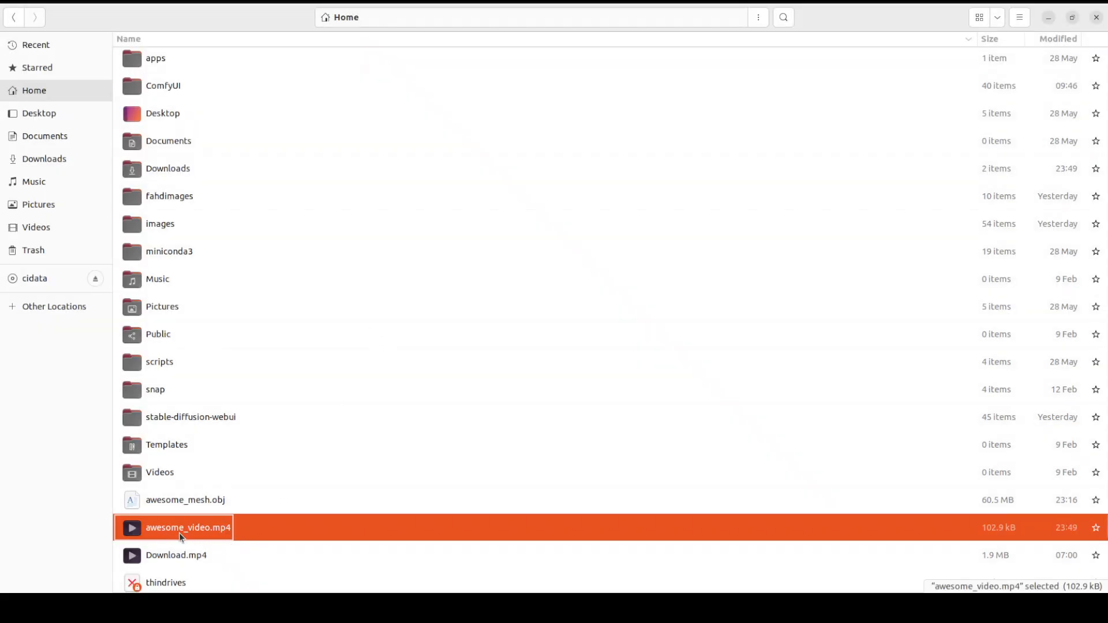
mouse_move(229, 535)
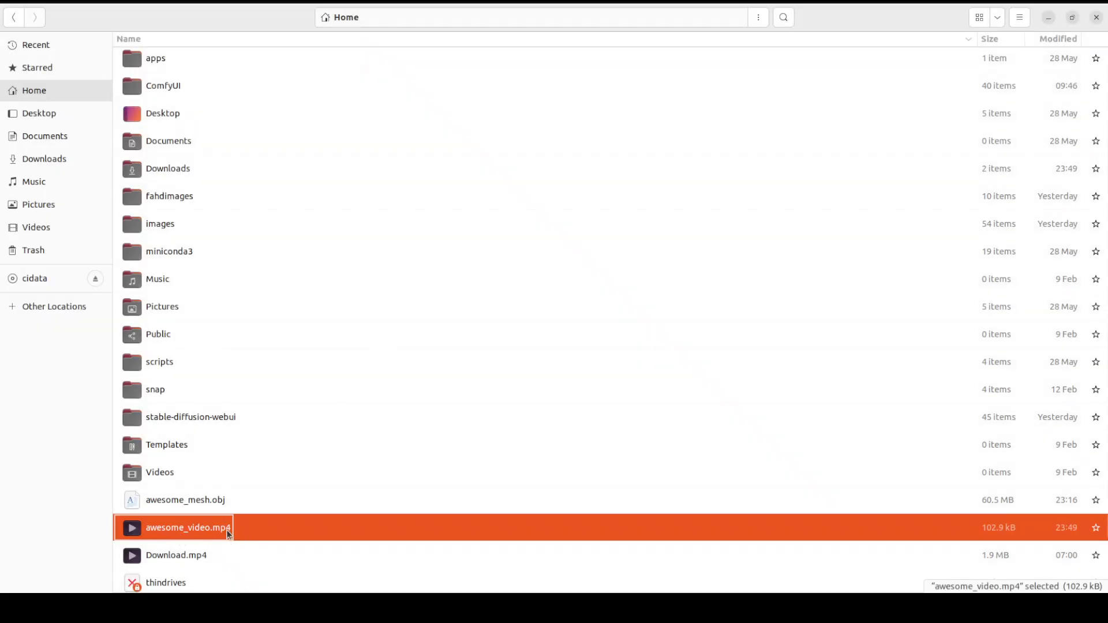
- Play awesome_video.mp4 in VLC to watch the rotating avatar head, then return to the avatar image
double_click(184, 528)
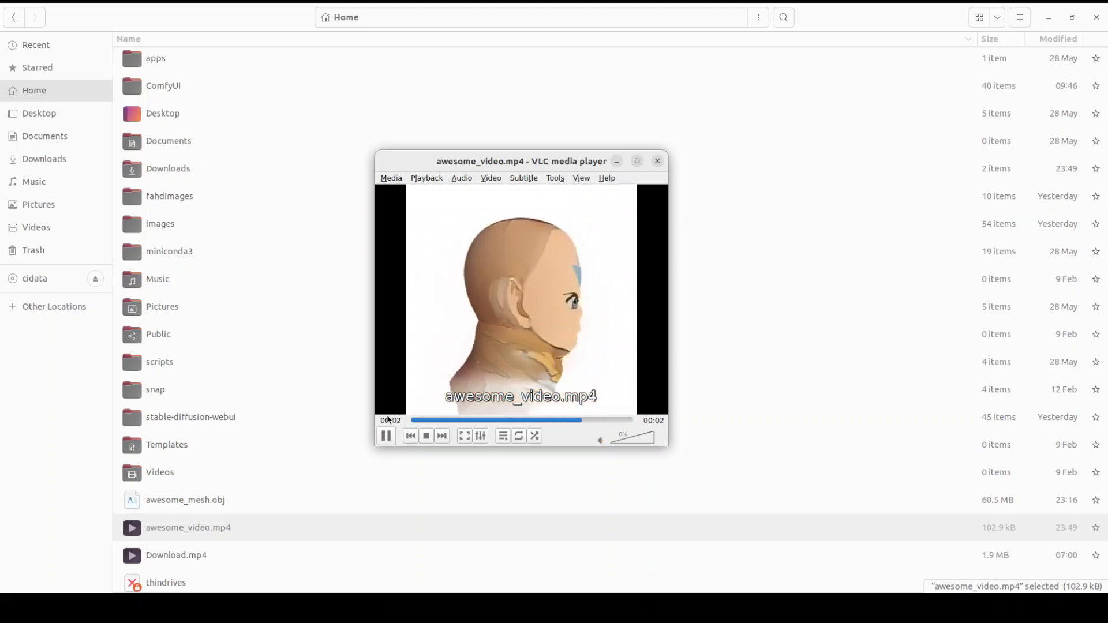
left_click(426, 436)
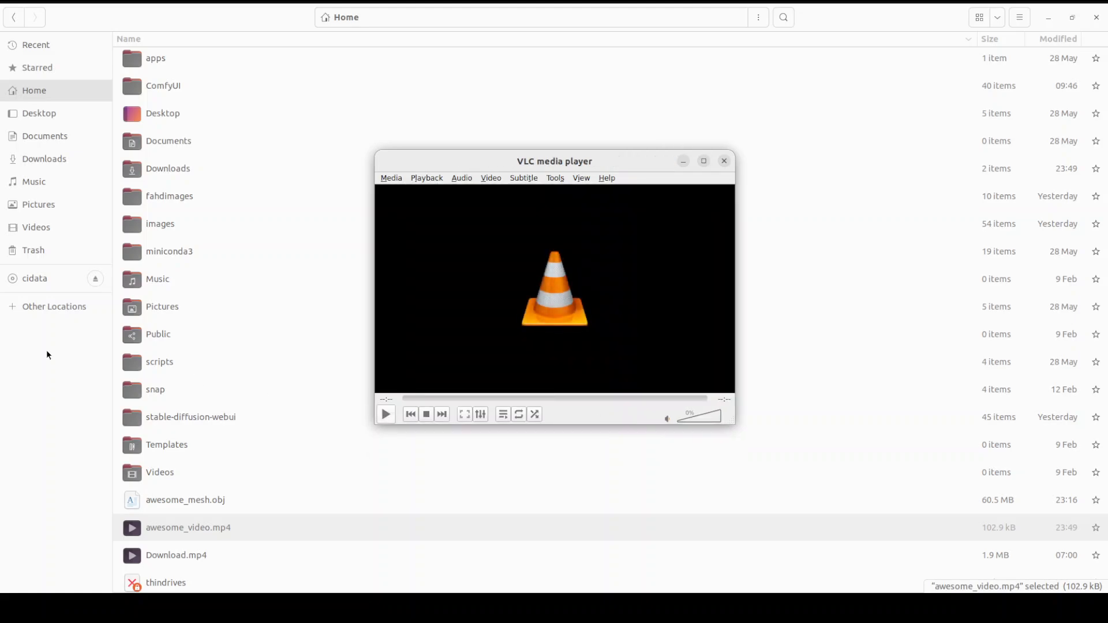
mouse_move(576, 395)
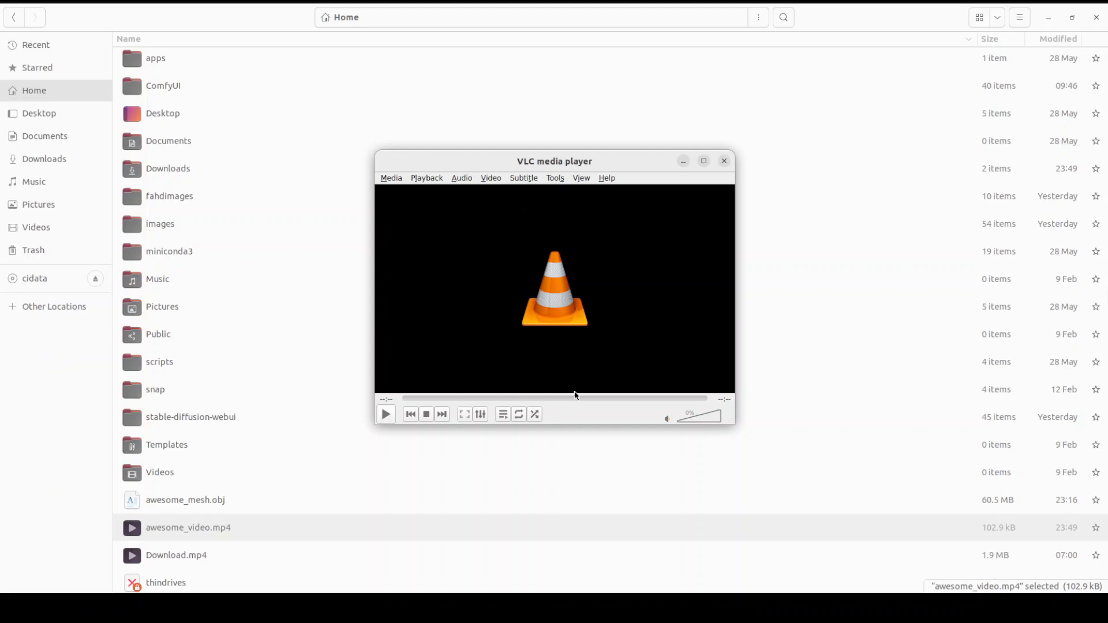
mouse_move(587, 389)
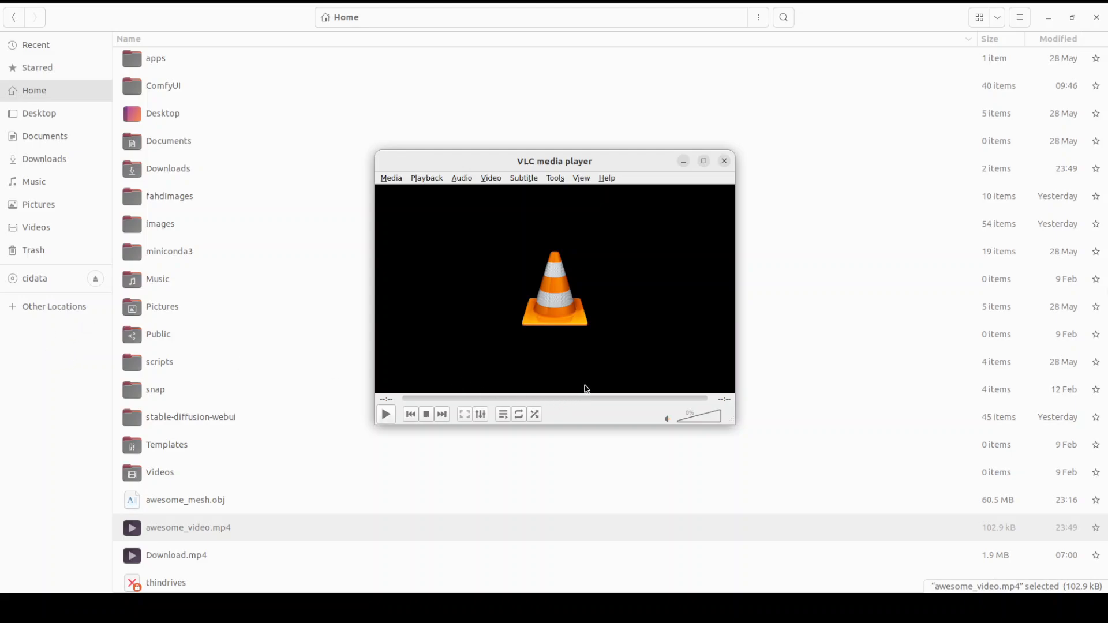
mouse_move(88, 116)
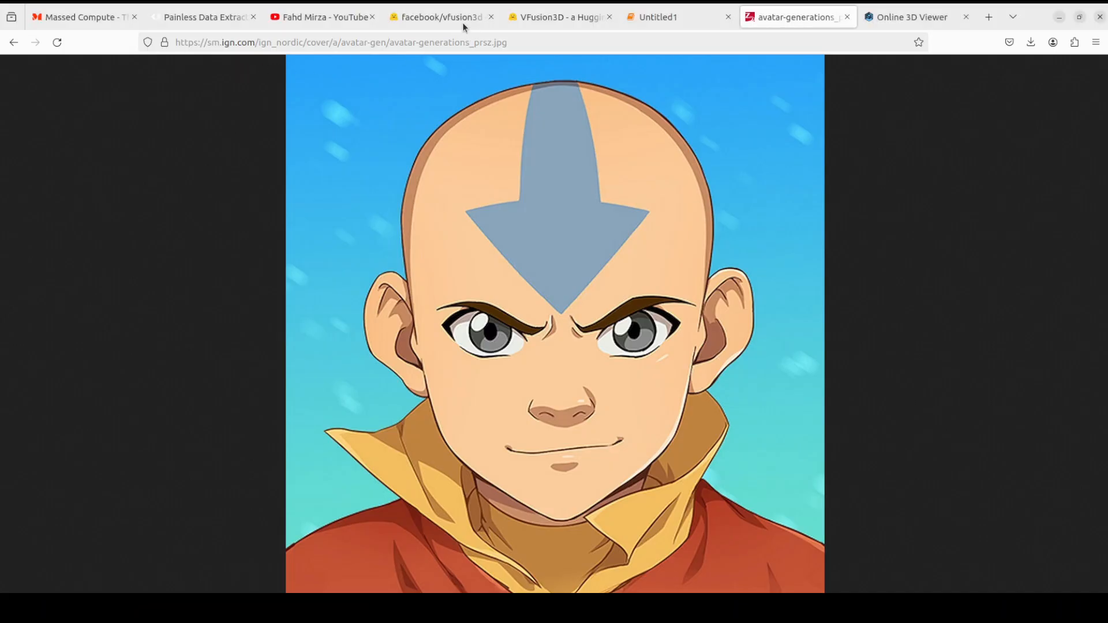
- Switch to the facebook/vfusion3d tab to show its Hugging Face model card
left_click(438, 16)
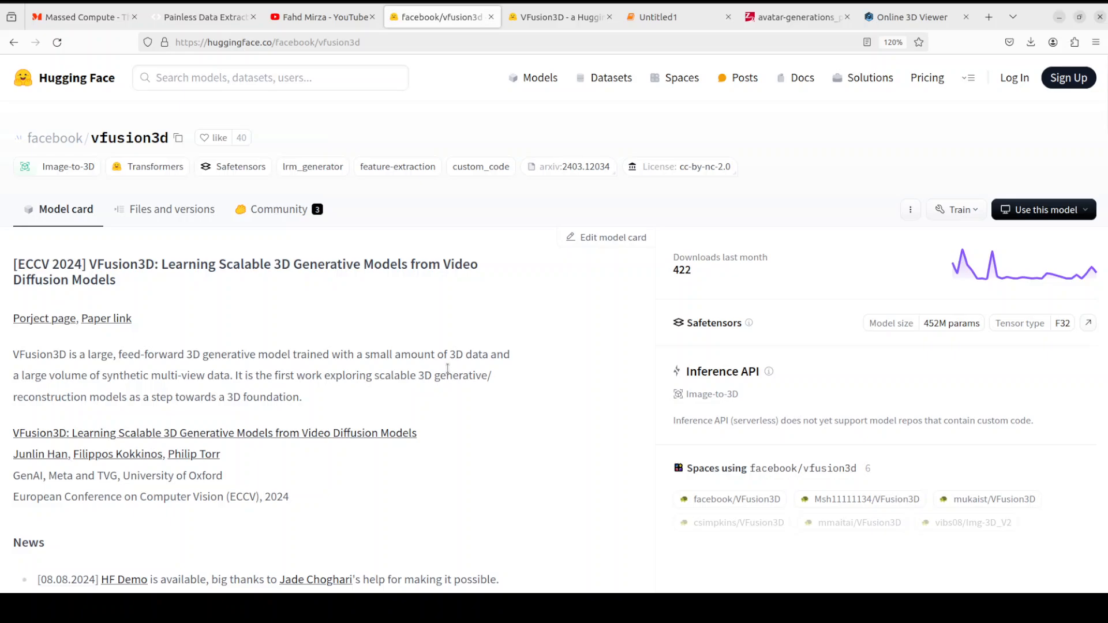
mouse_move(439, 368)
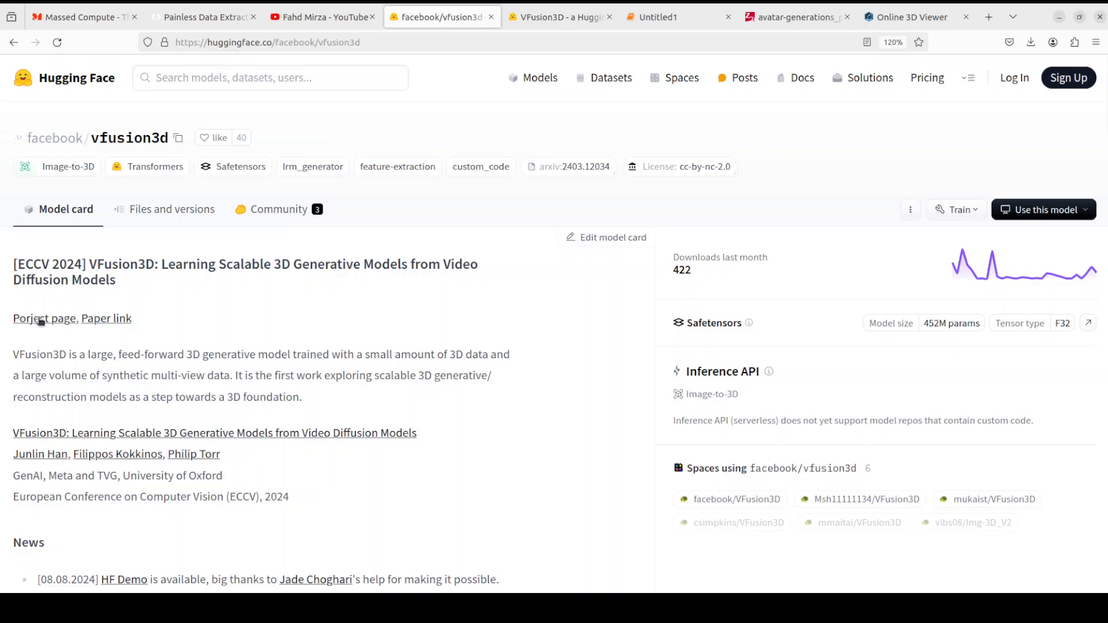
- Browse the VFusion3D project page's pipeline, results and scaling charts, then switch to the YouTube tab
left_click(45, 319)
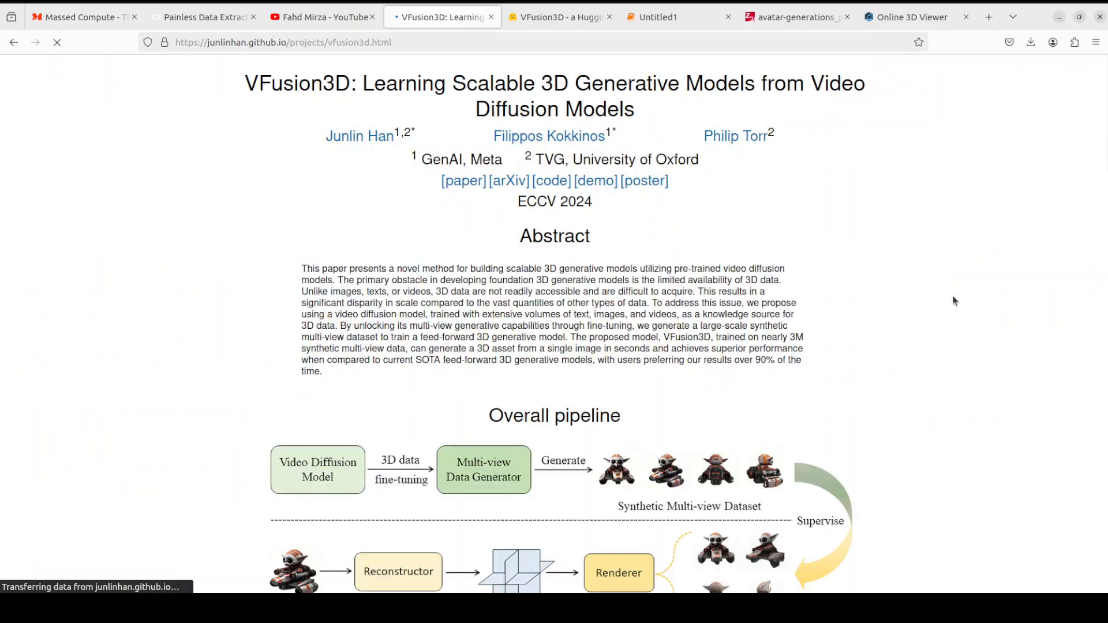
scroll("down", 3)
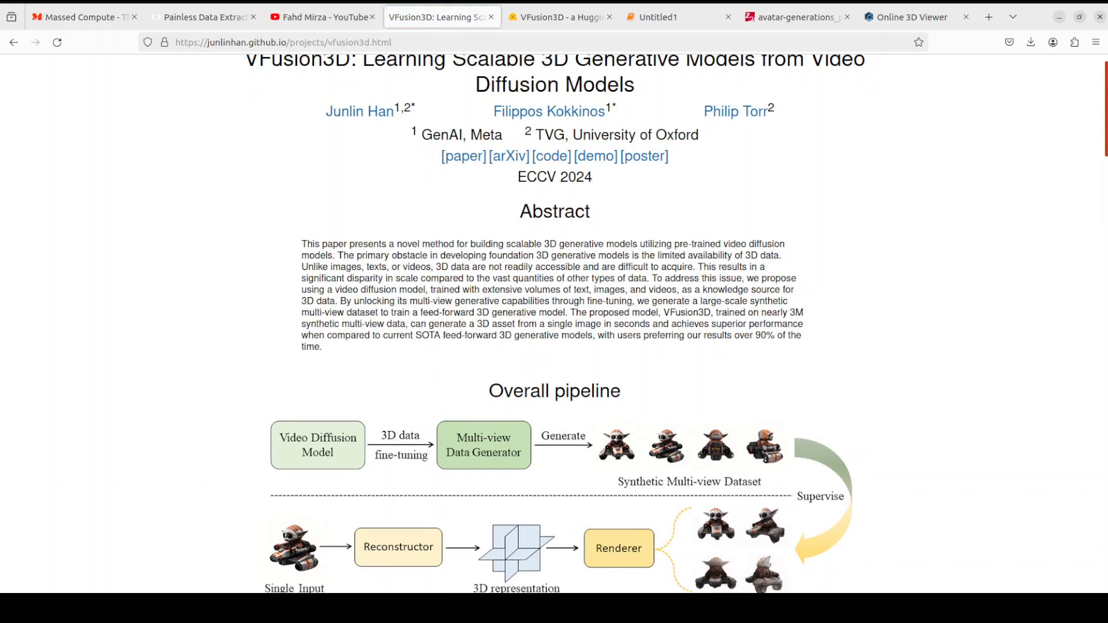
scroll("down", 3)
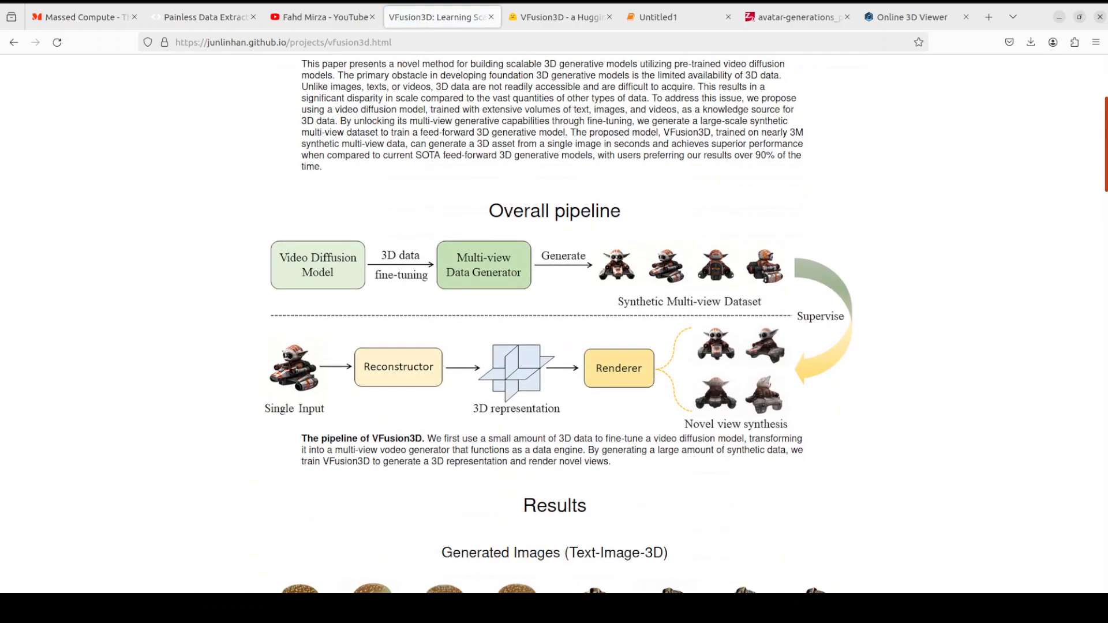
scroll("down", 3)
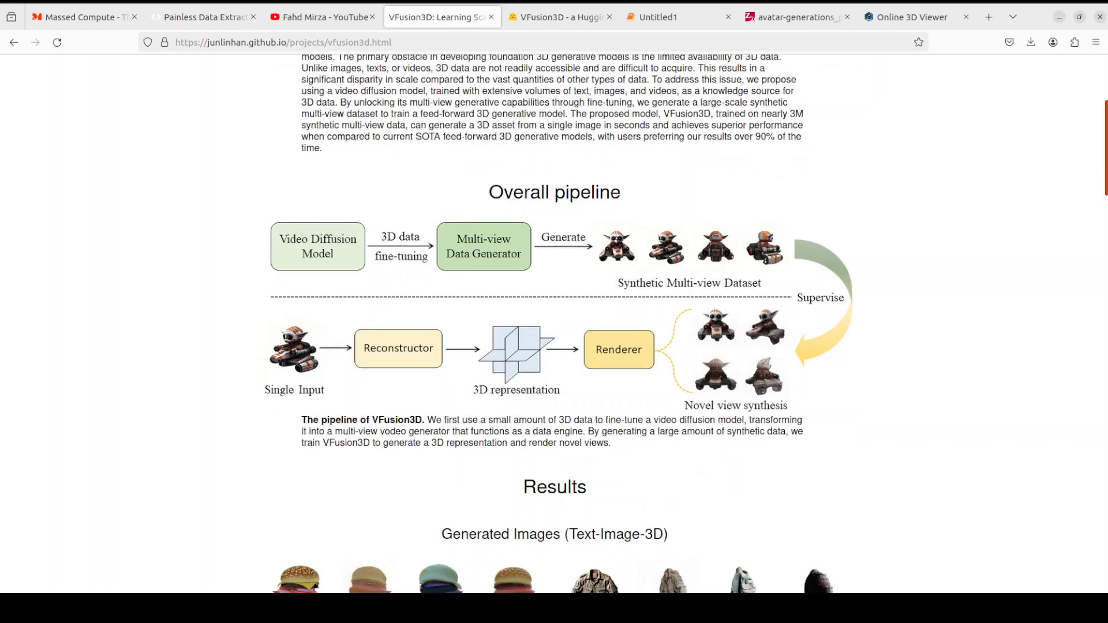
scroll("down", 3)
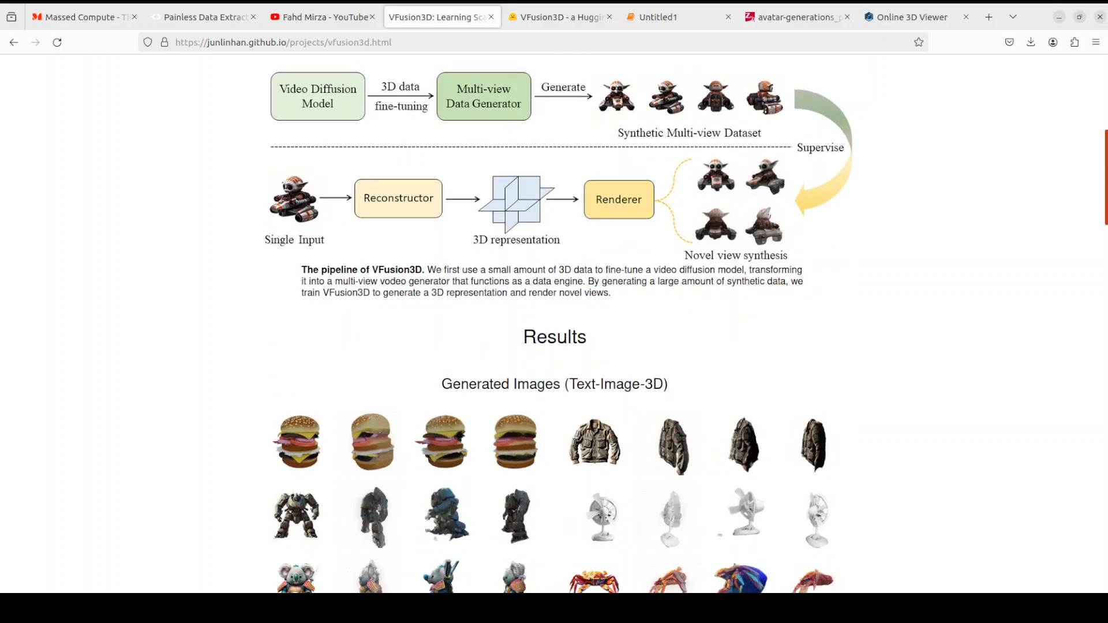
scroll("down", 3)
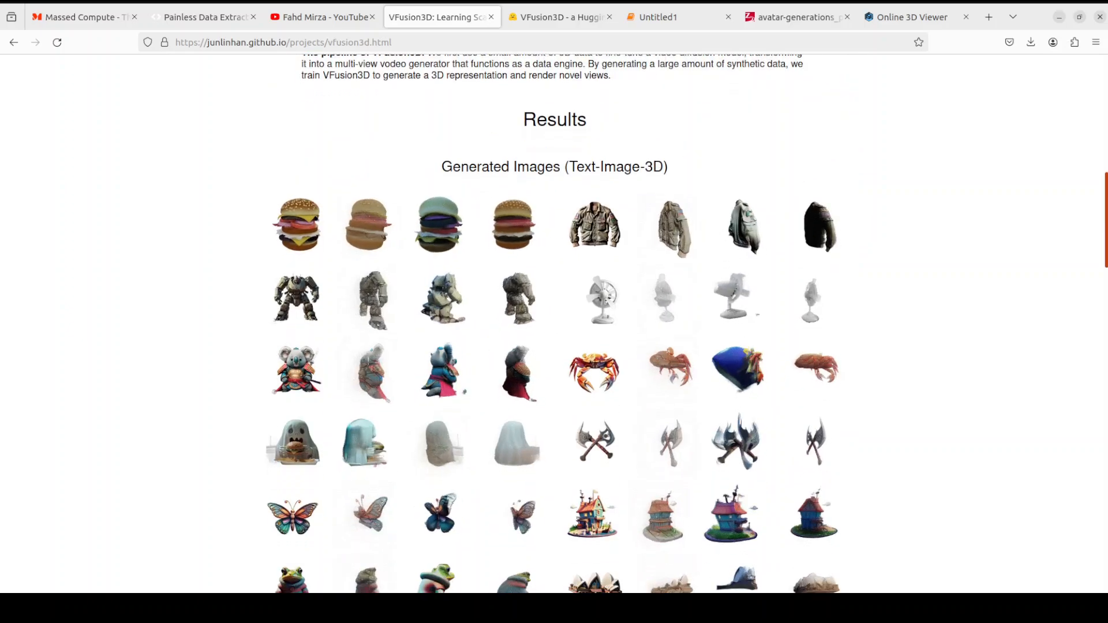
scroll("down", 3)
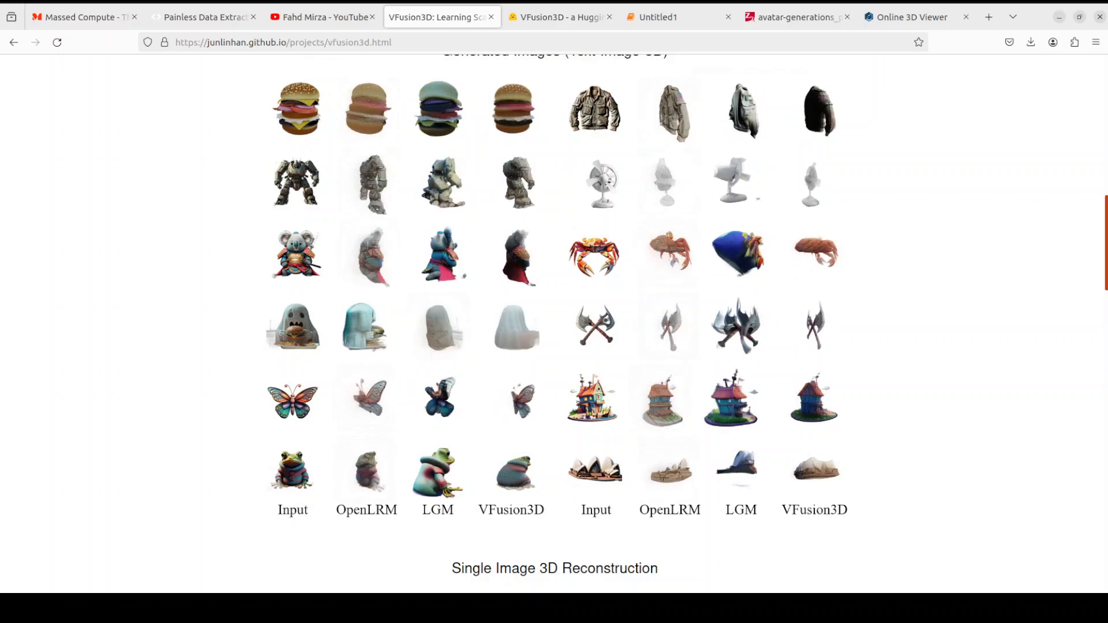
scroll("down", 3)
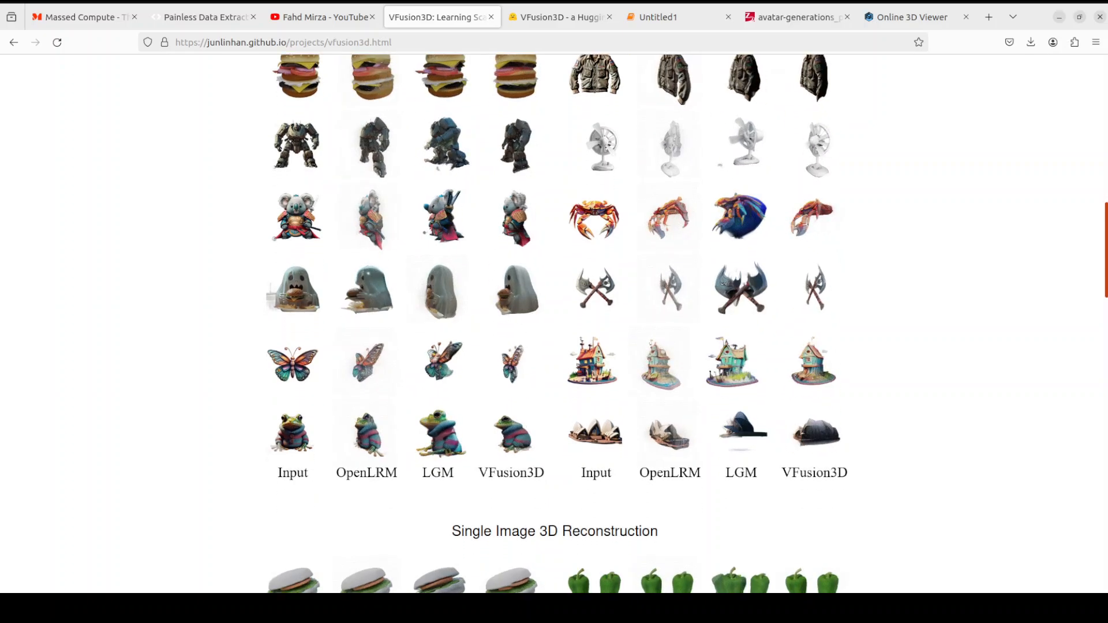
scroll("down", 3)
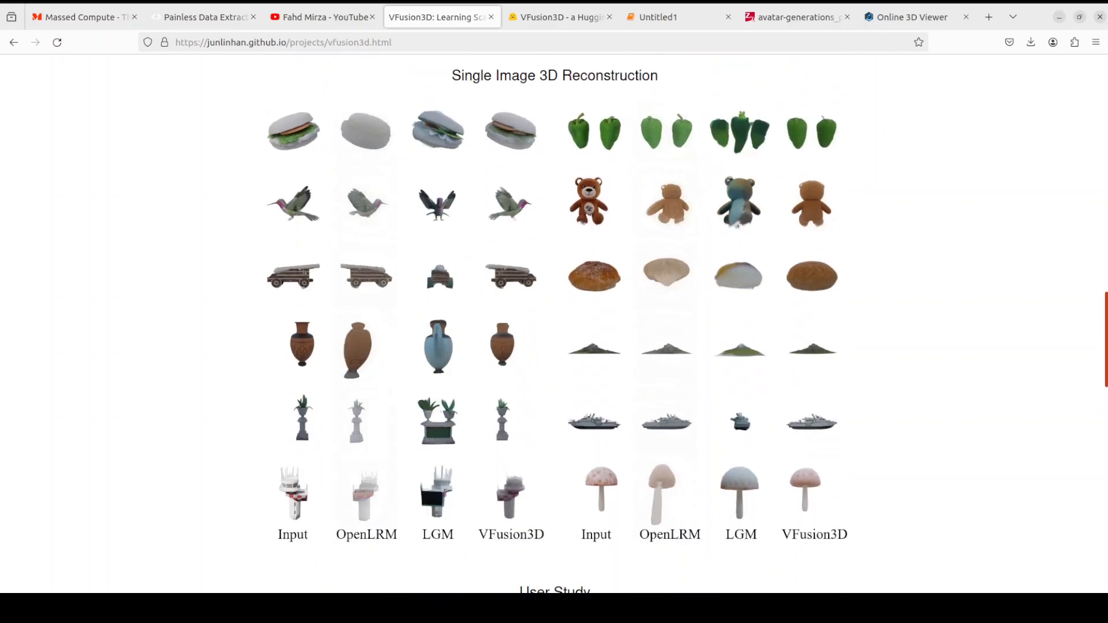
scroll("down", 3)
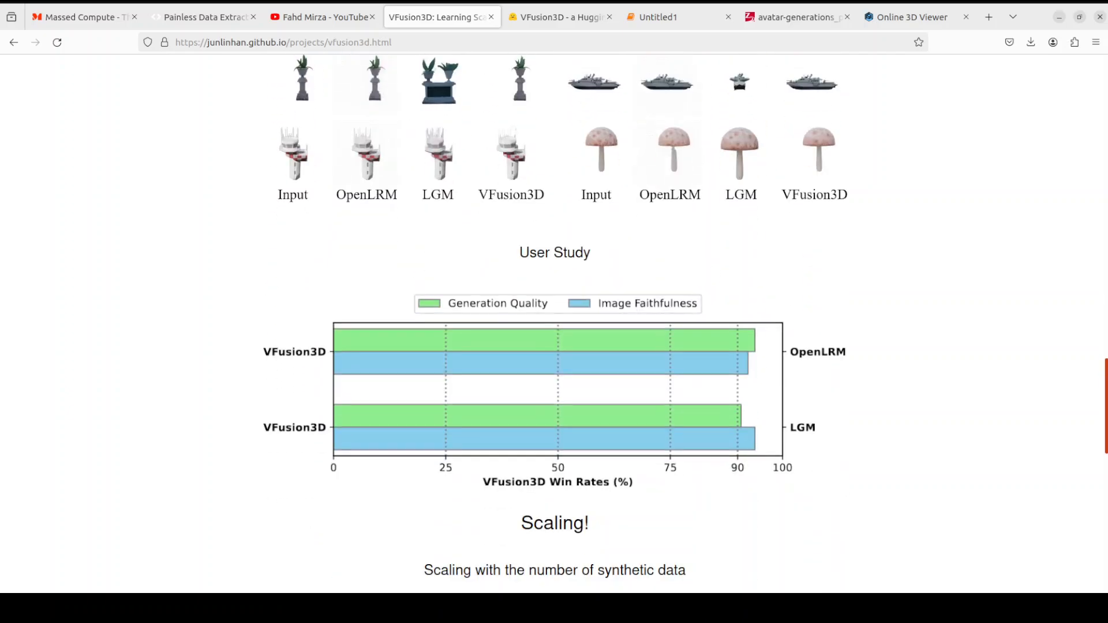
scroll("down", 3)
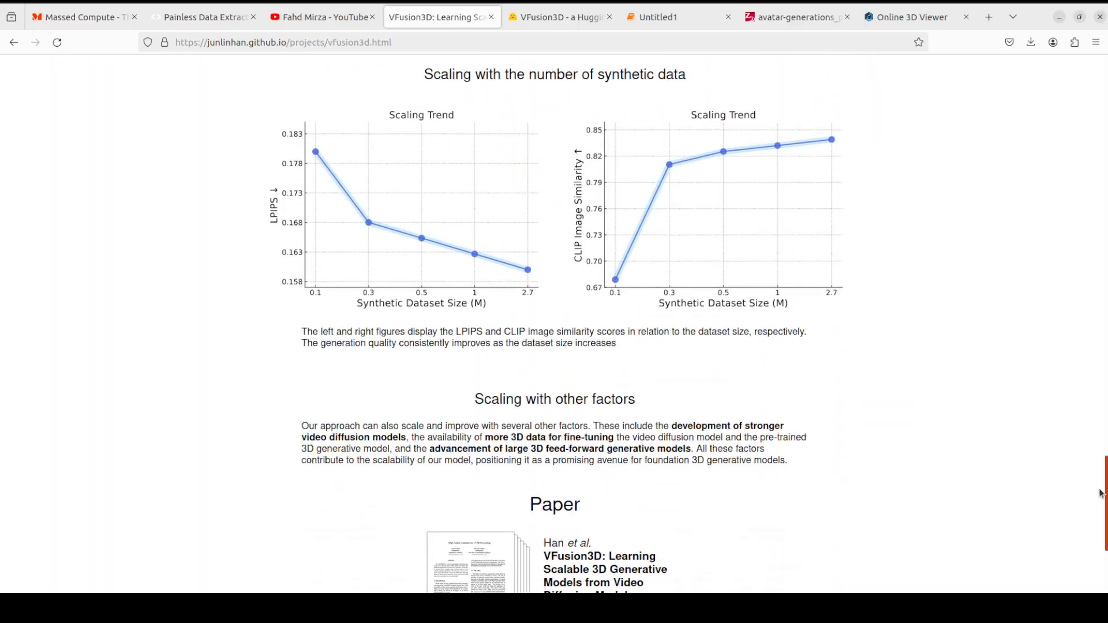
scroll("up", 3)
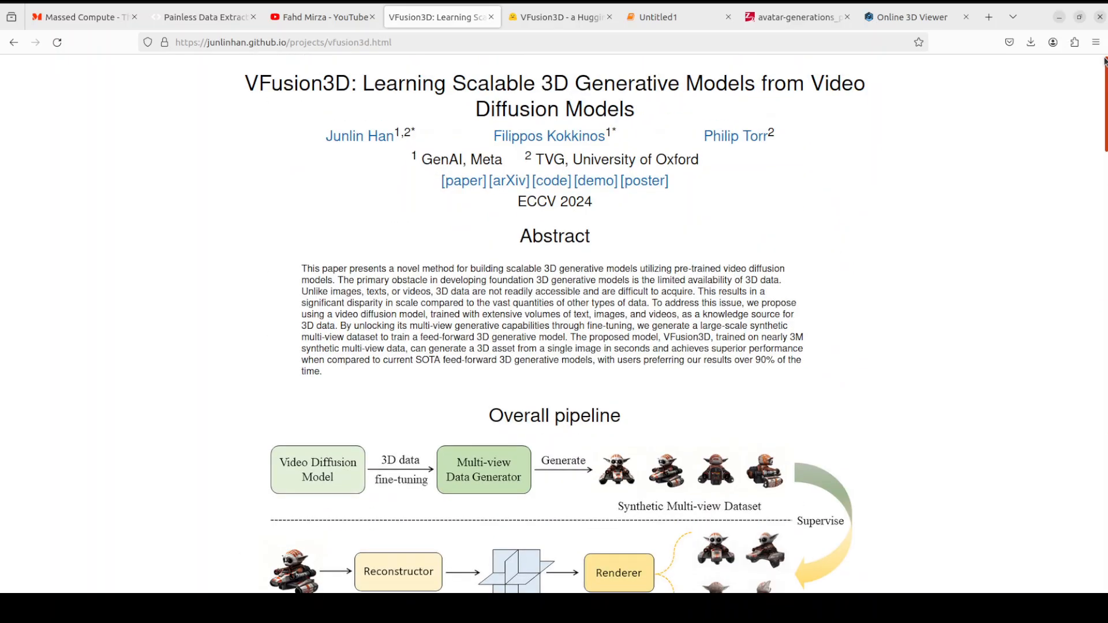
scroll("down", 3)
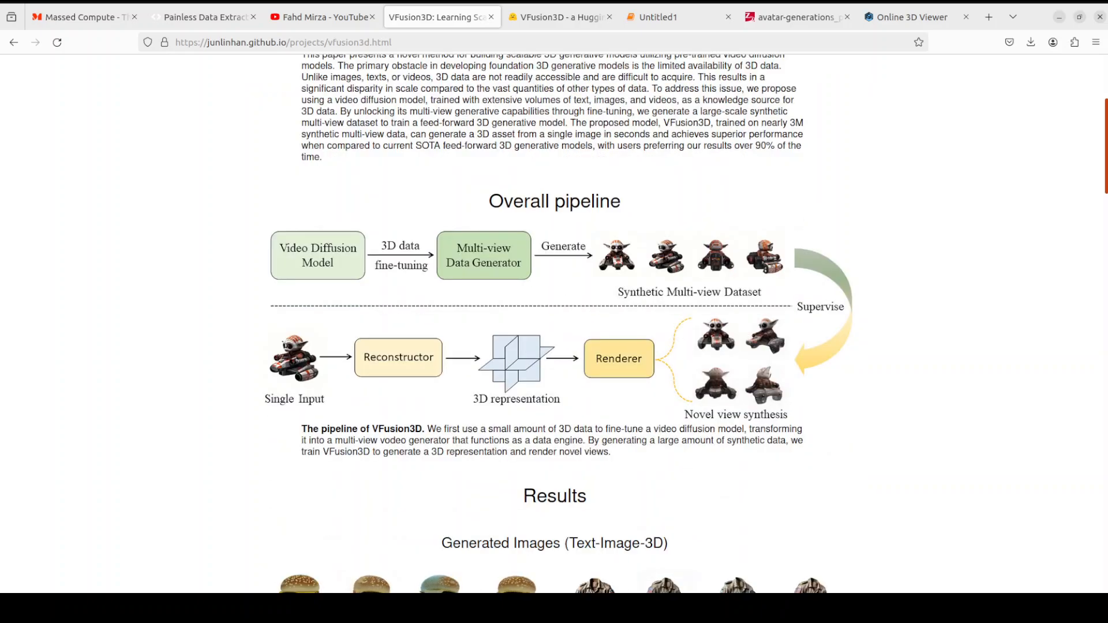
scroll("down", 3)
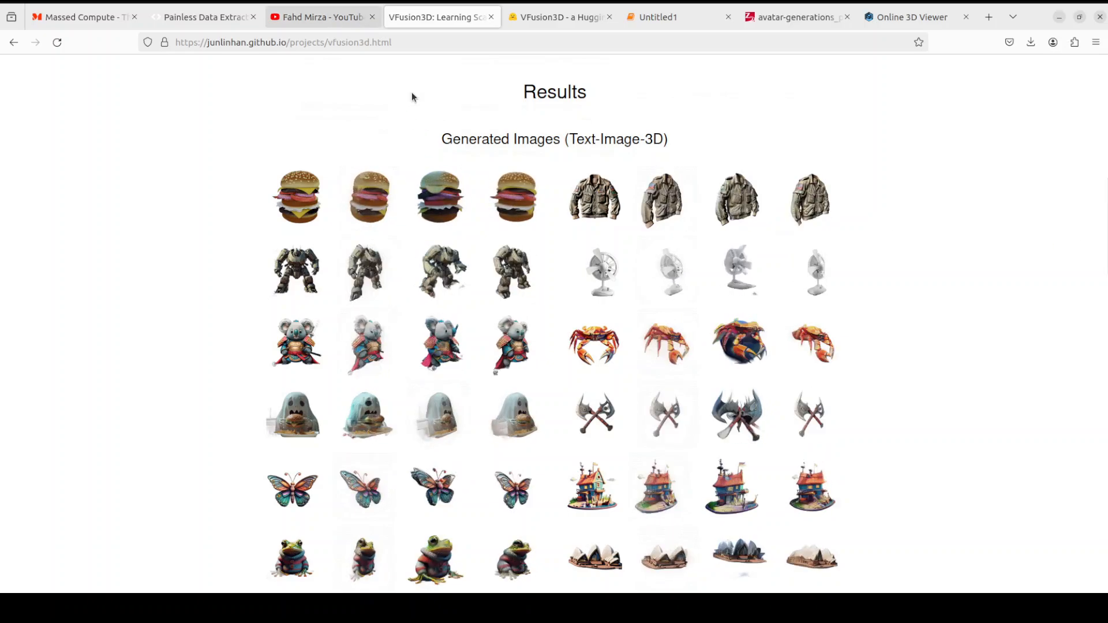
left_click(320, 17)
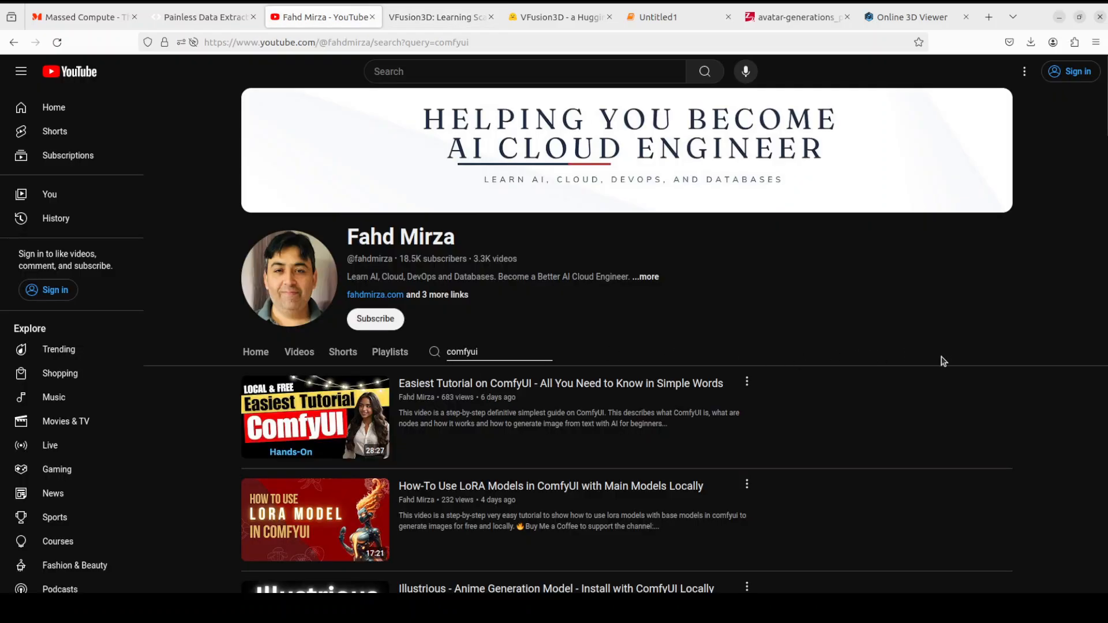